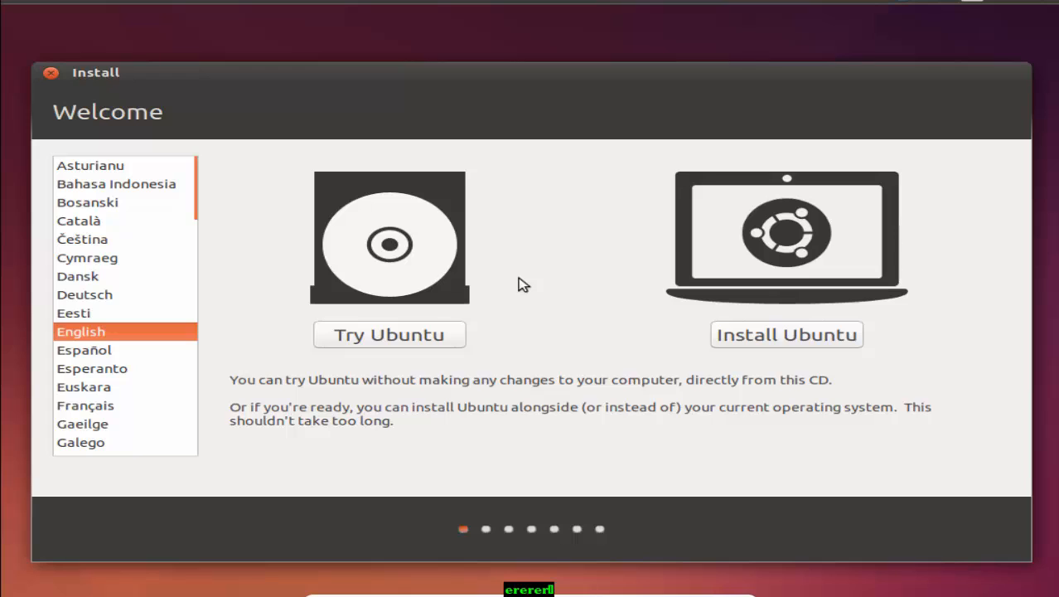
mouse_move(965, 487)
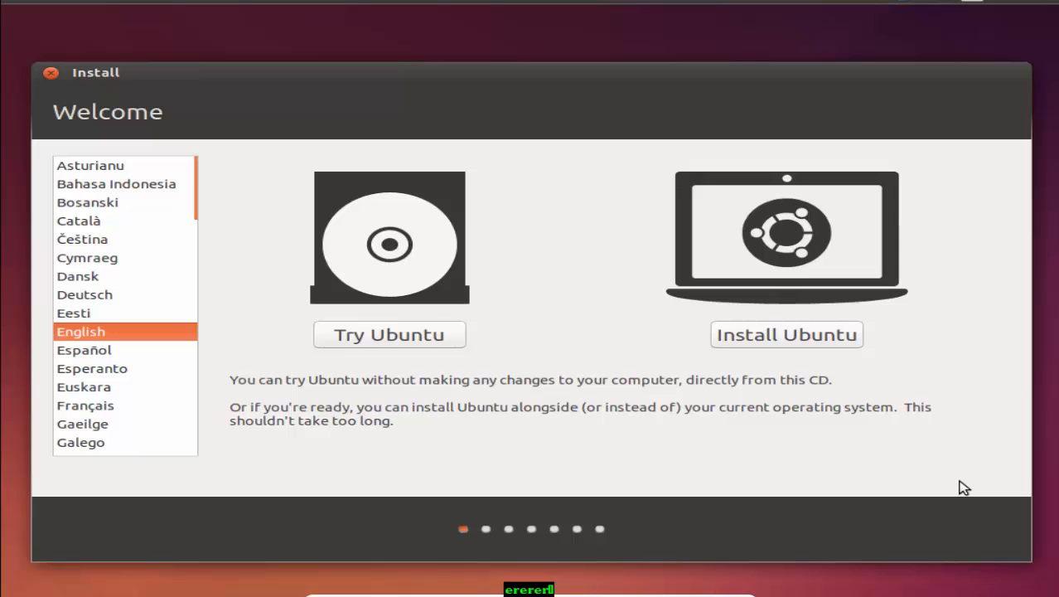
Start Install Ubuntu and continue past the preparation checks without third-party software or updates.
scroll(down, 3)
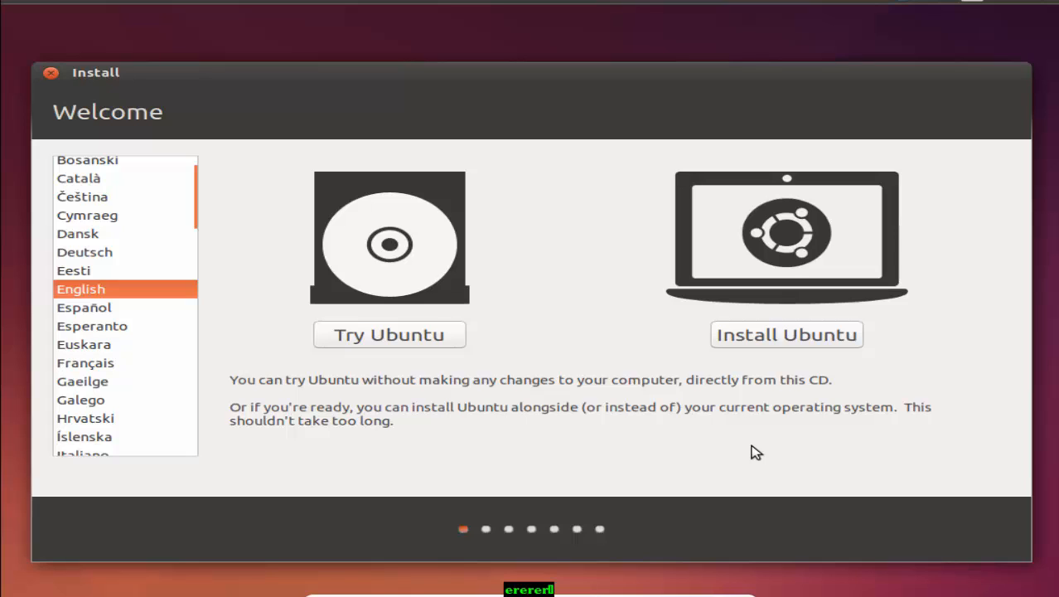
mouse_move(971, 437)
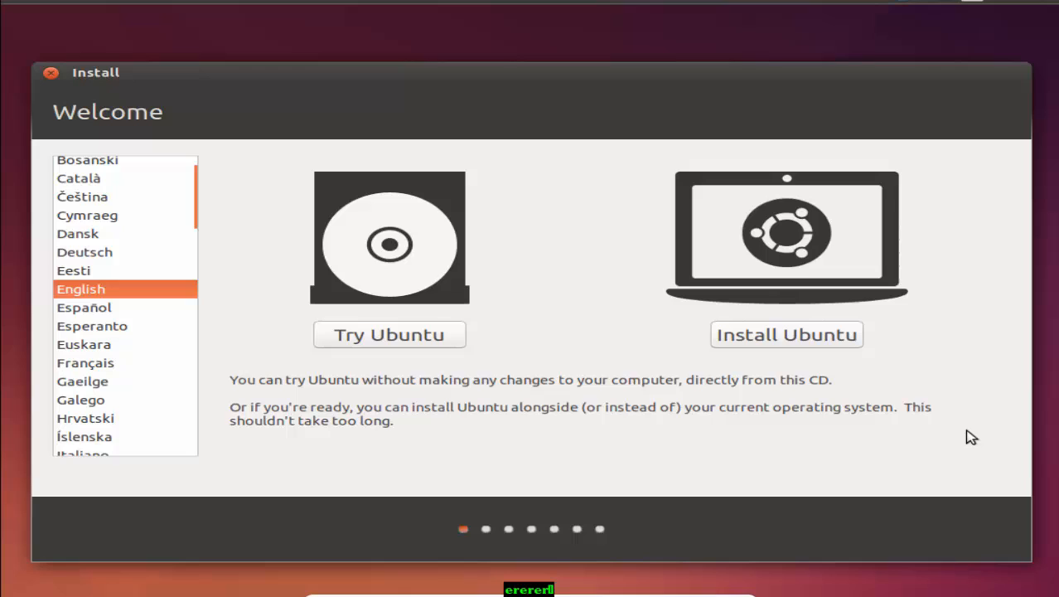
mouse_move(347, 291)
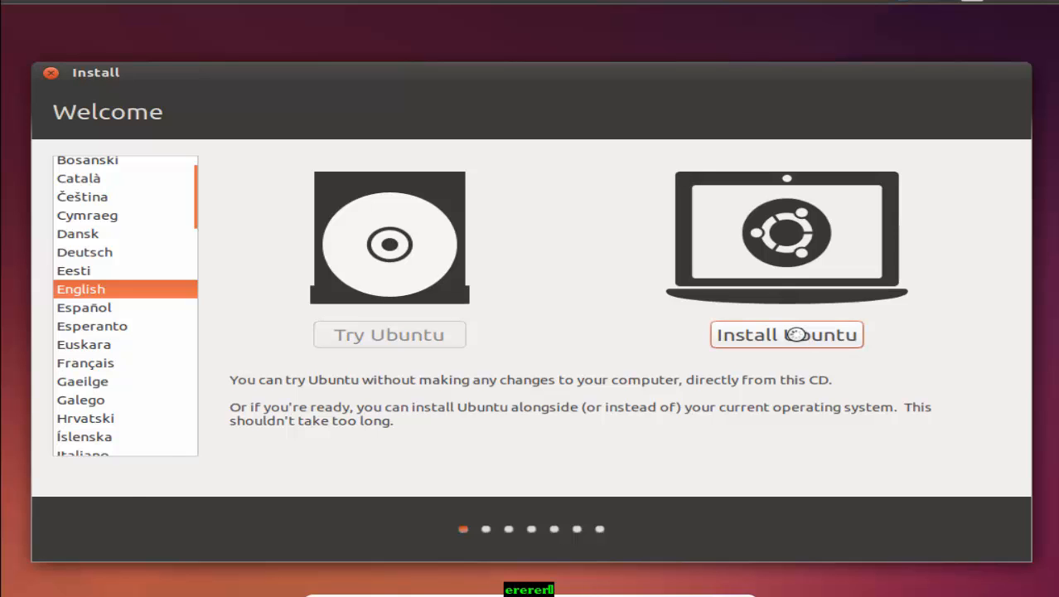
click(785, 335)
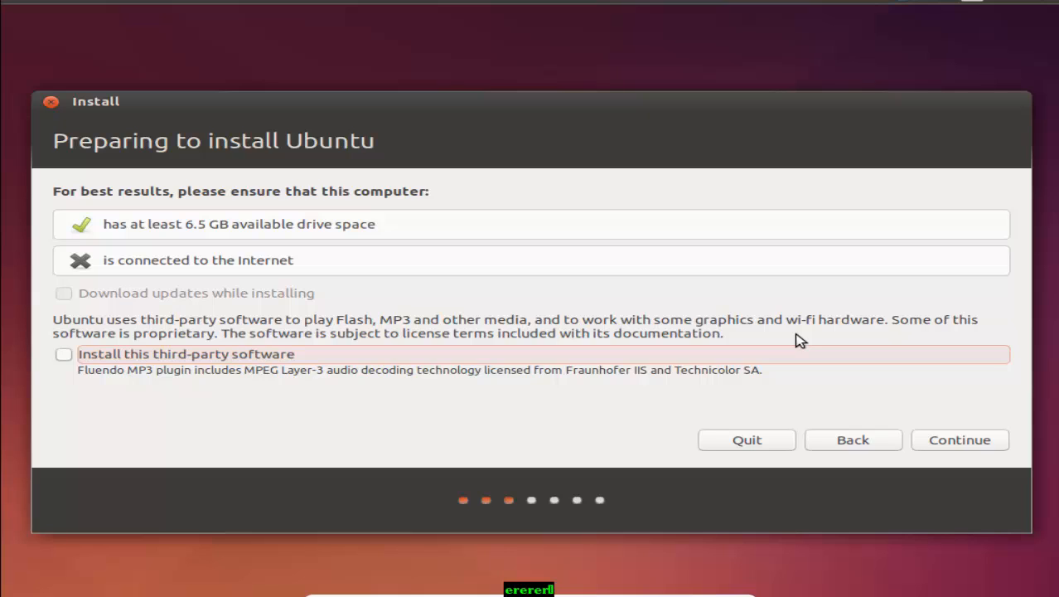
mouse_move(334, 291)
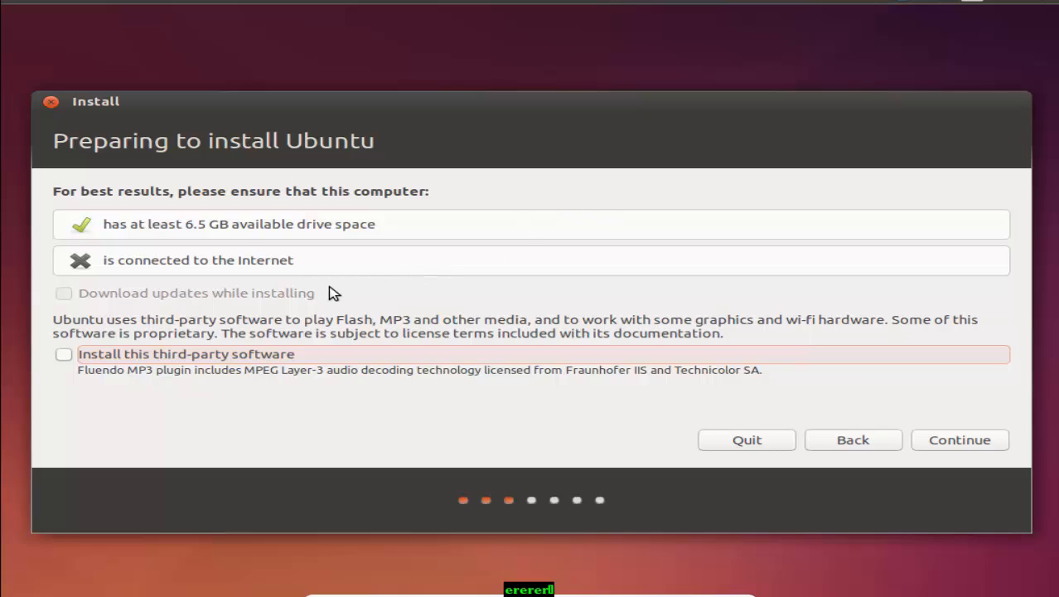
mouse_move(168, 298)
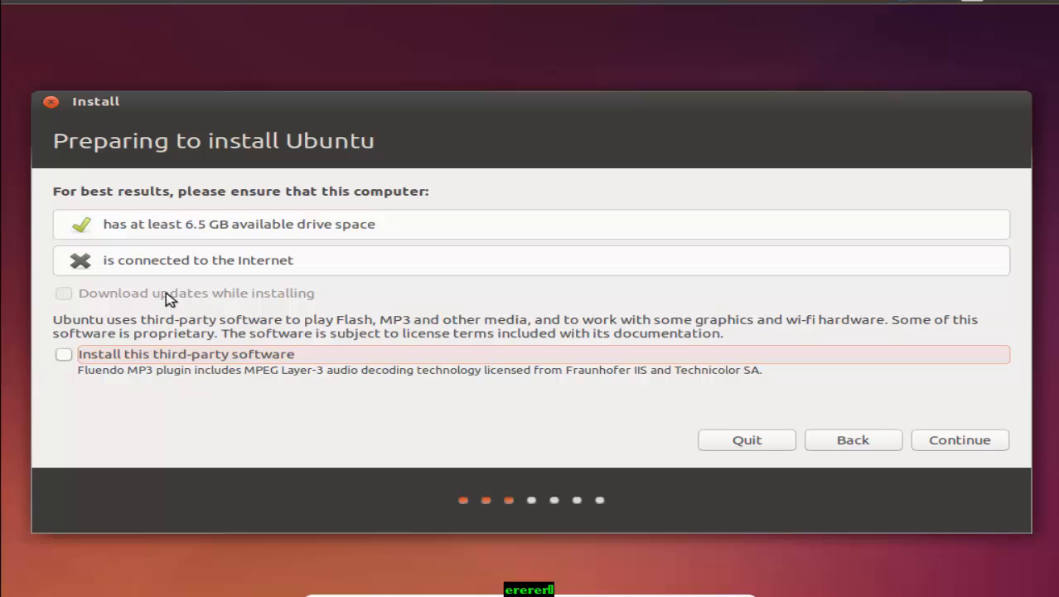
mouse_move(140, 355)
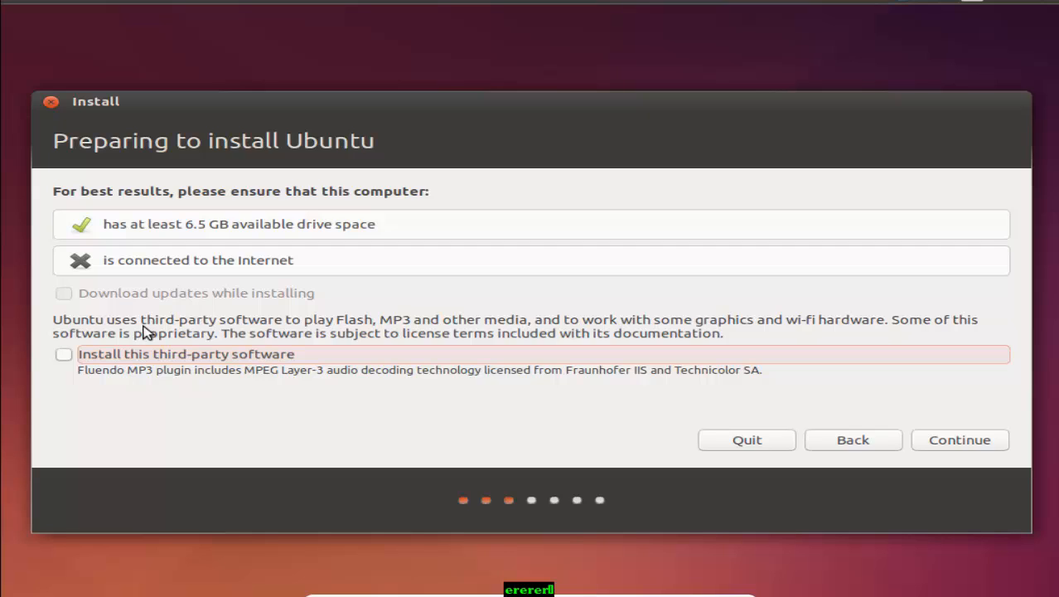
mouse_move(829, 361)
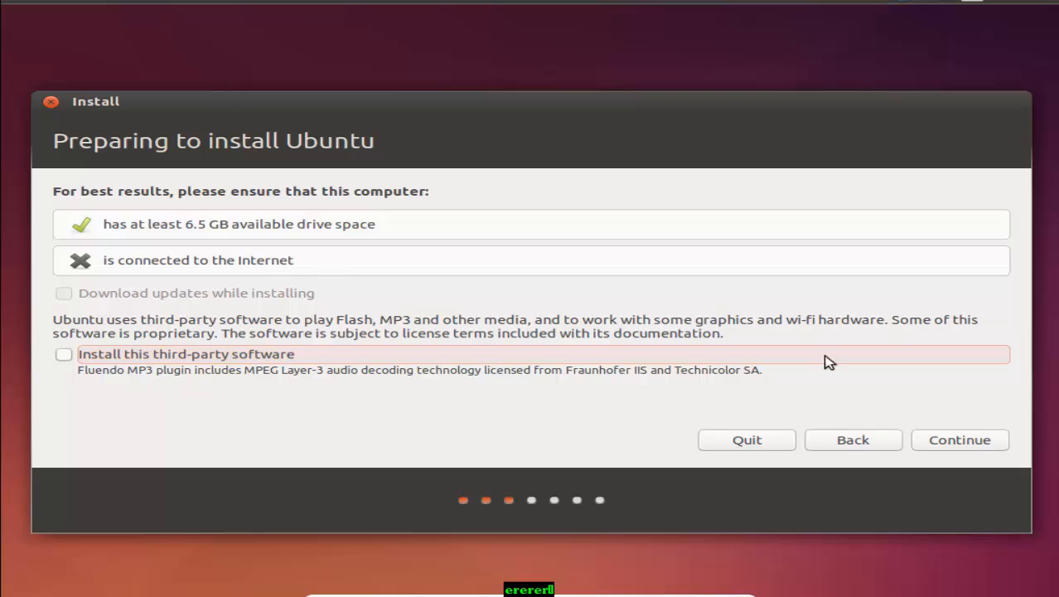
click(958, 439)
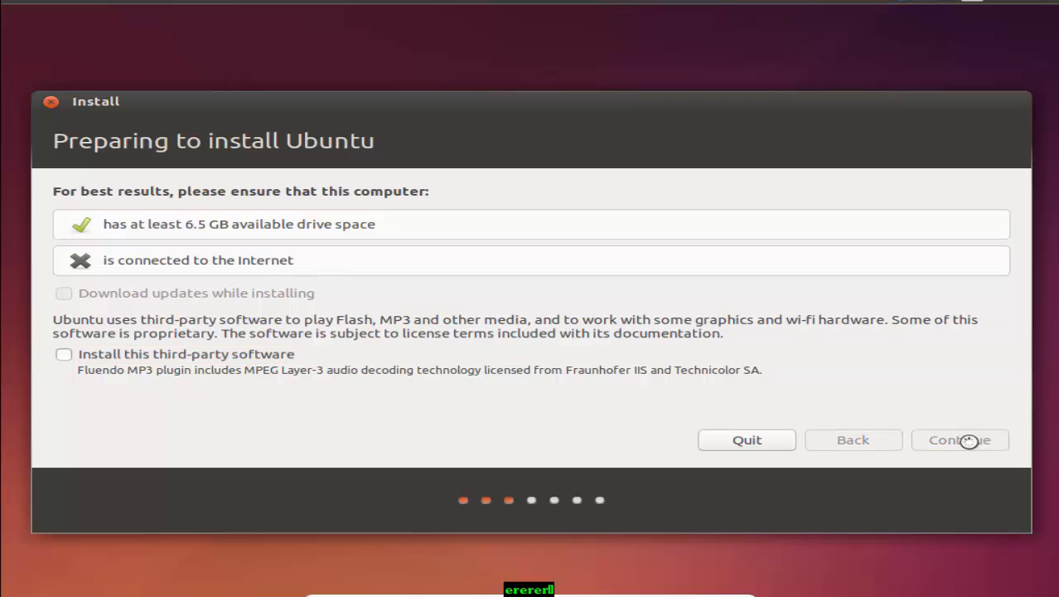
Continue to the Installation type page with 'Erase disk and install Ubuntu' selected.
click(958, 439)
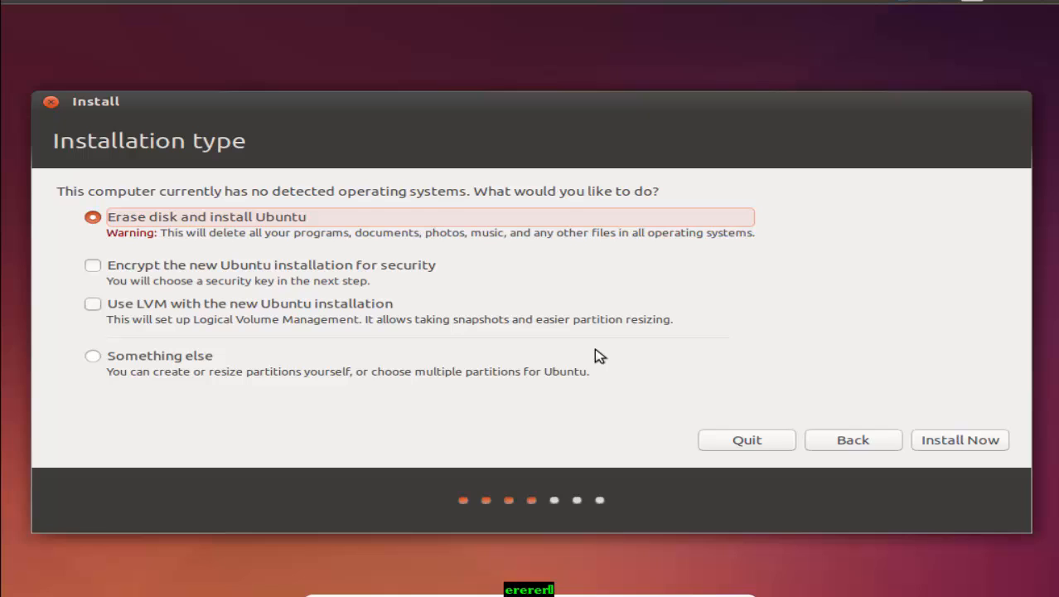
mouse_move(464, 282)
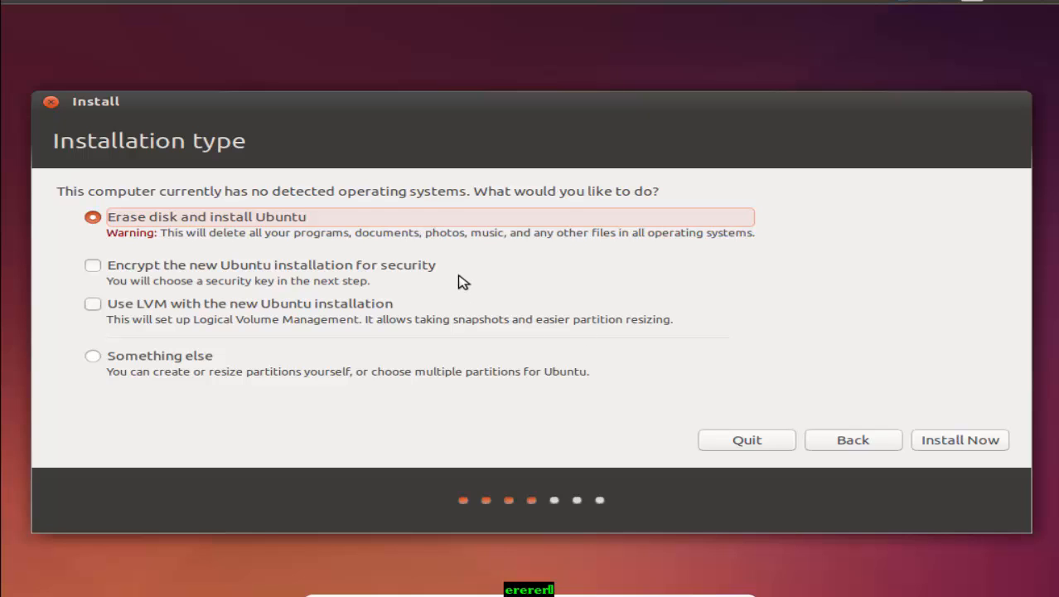
mouse_move(182, 254)
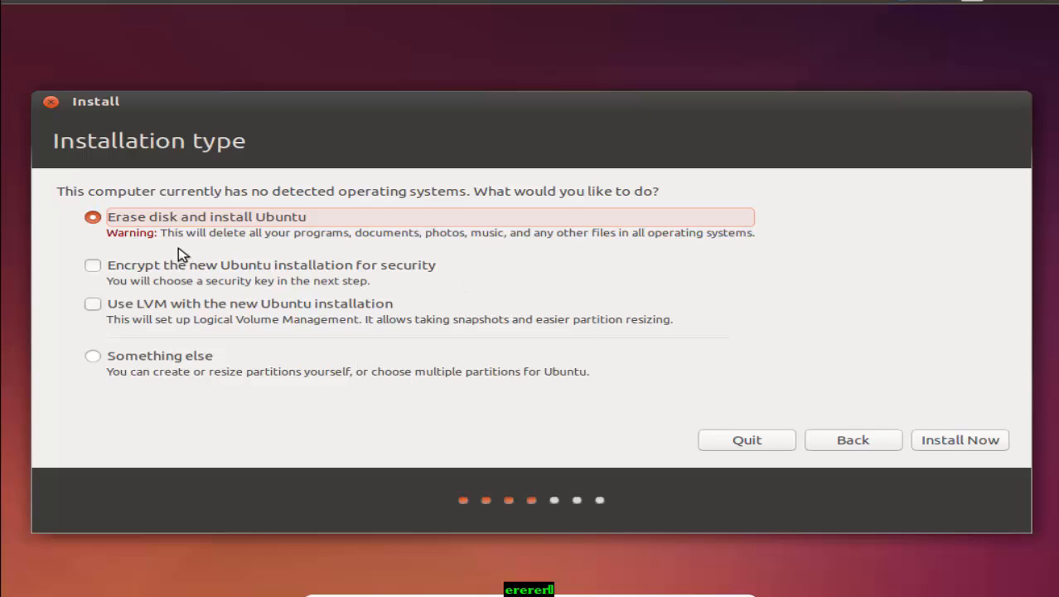
mouse_move(323, 242)
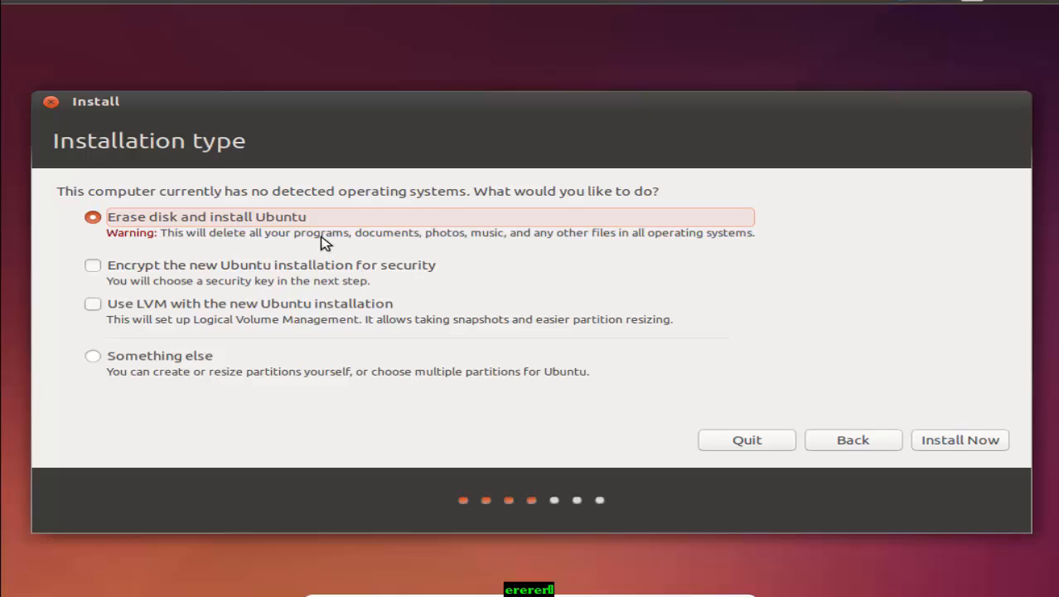
mouse_move(583, 273)
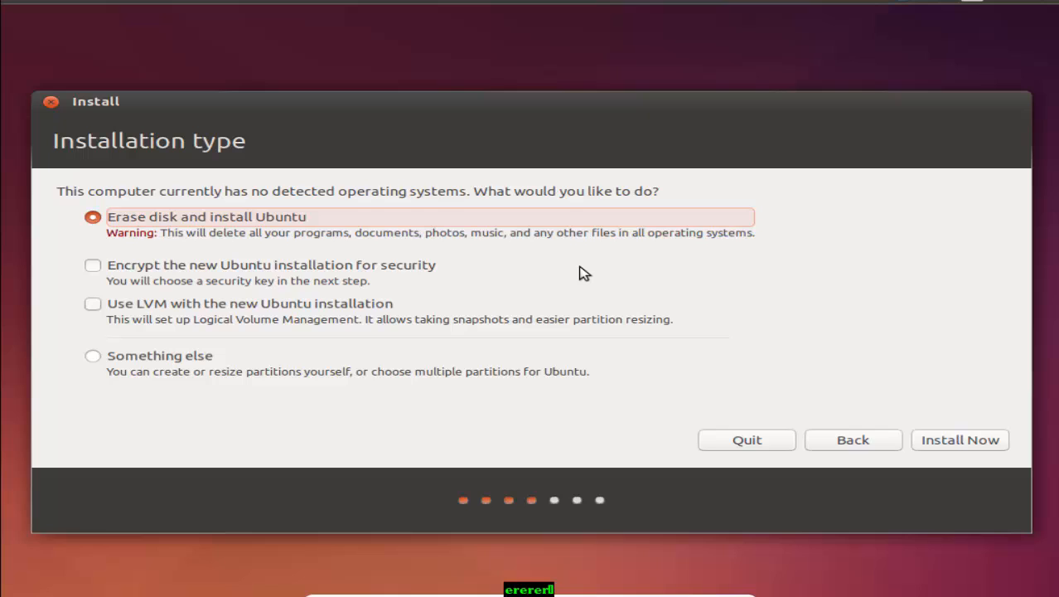
mouse_move(297, 239)
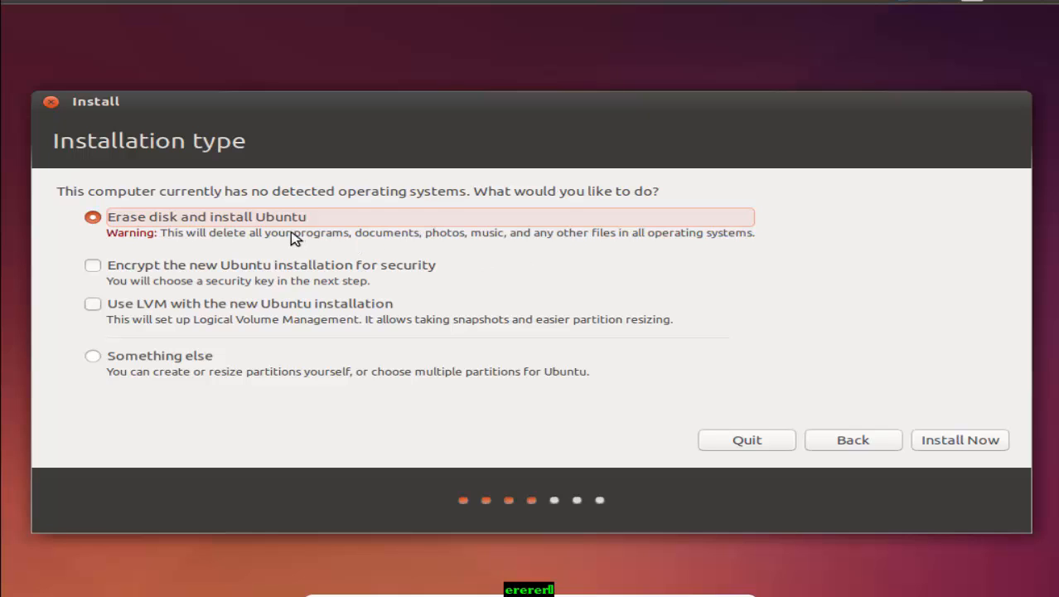
mouse_move(255, 229)
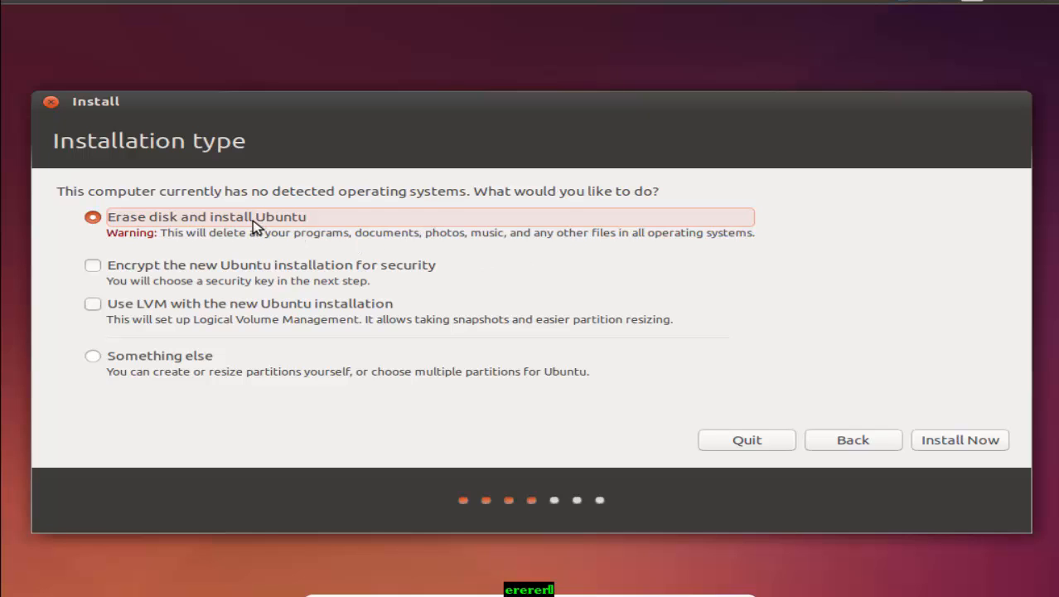
mouse_move(934, 444)
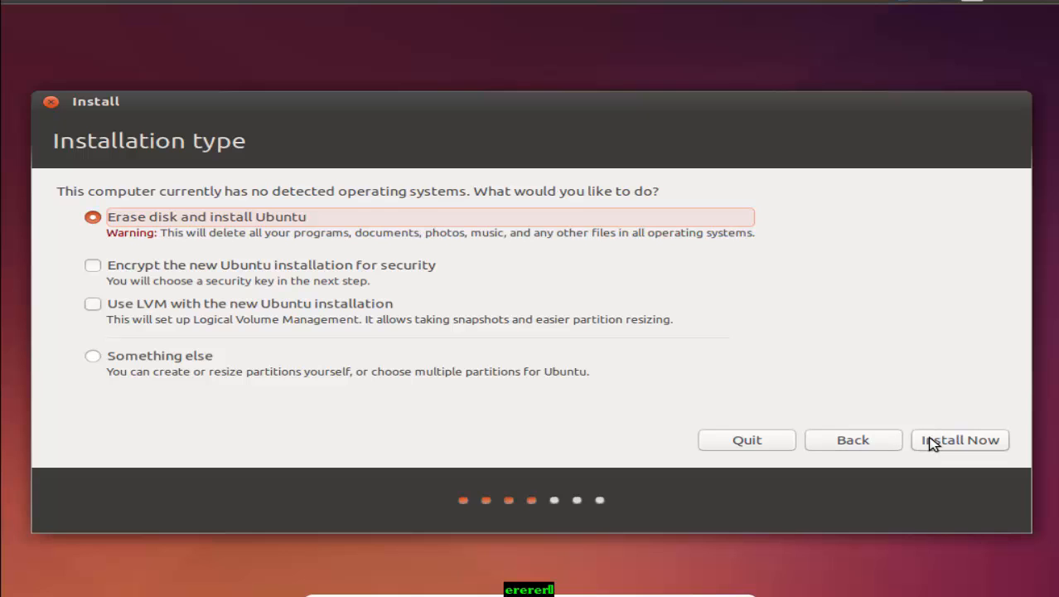
Install Now with the disk erased and confirm writing the partition changes to disk.
click(958, 439)
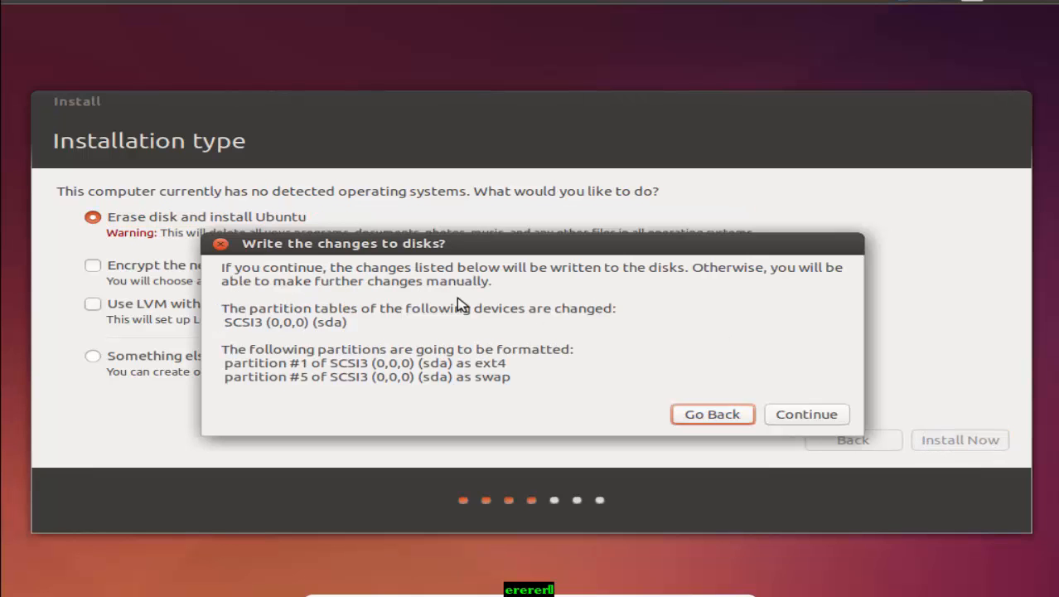
click(805, 414)
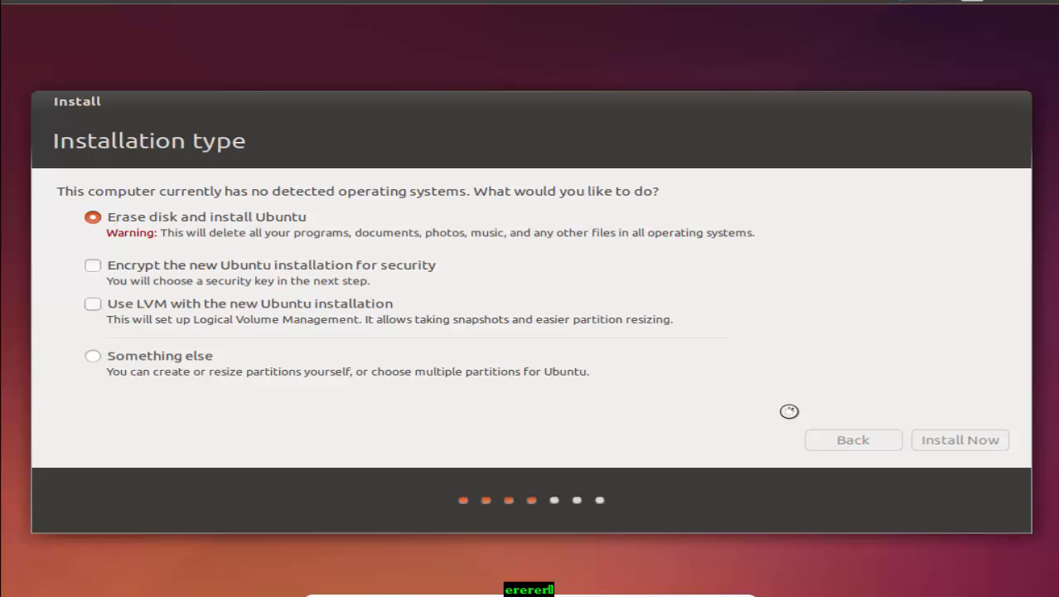
click(958, 439)
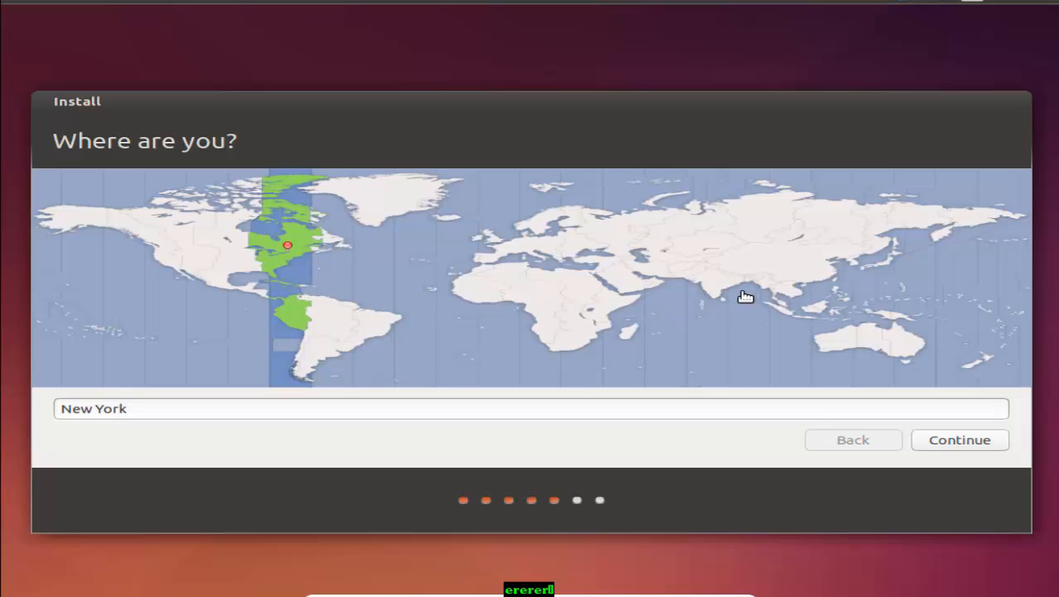
Set Kolkata as the time-zone location and continue to the keyboard layout step.
click(721, 279)
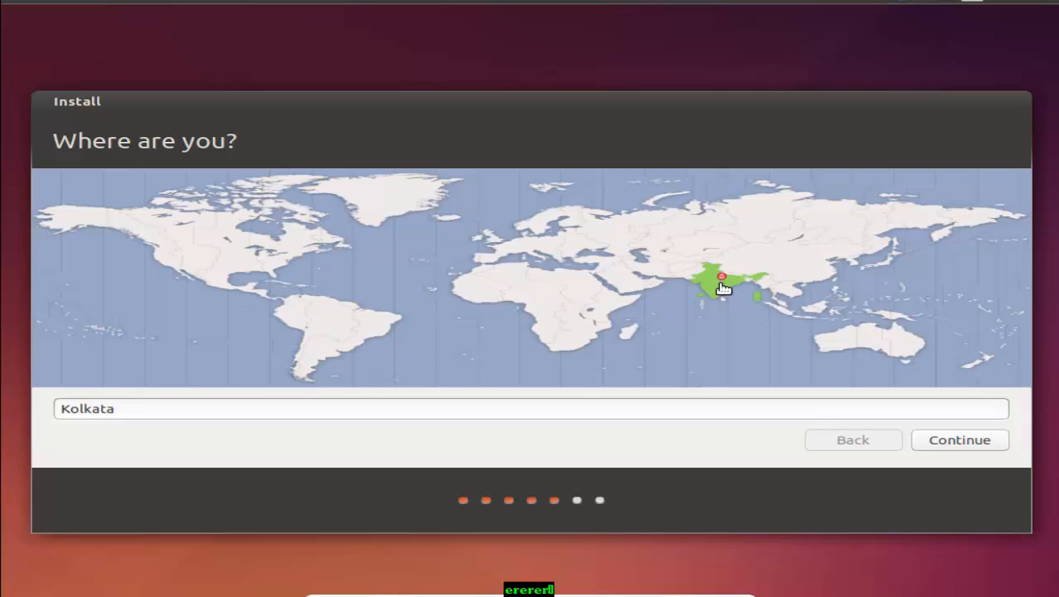
mouse_move(123, 423)
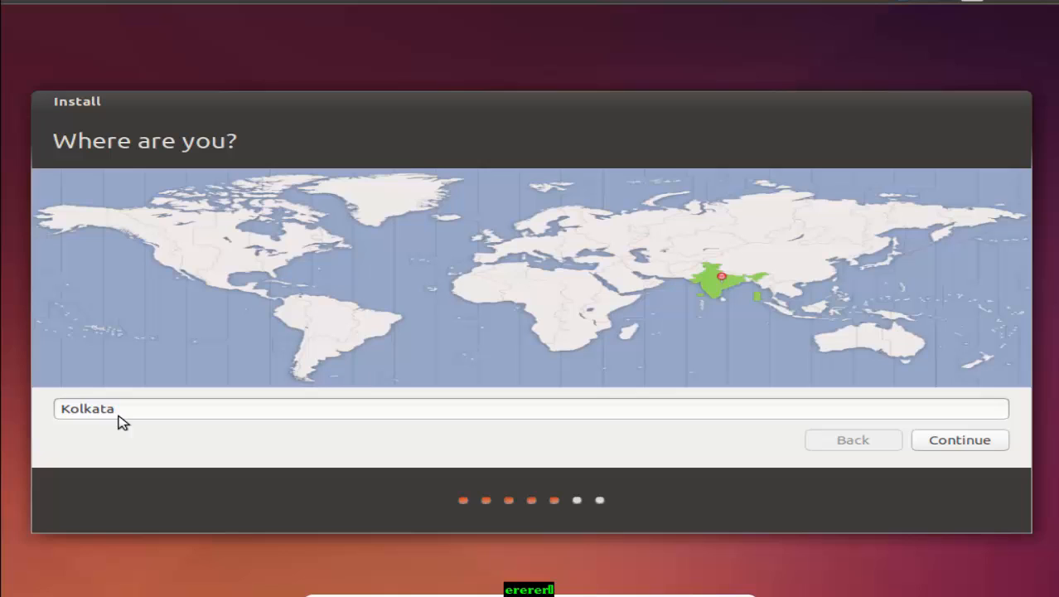
mouse_move(123, 415)
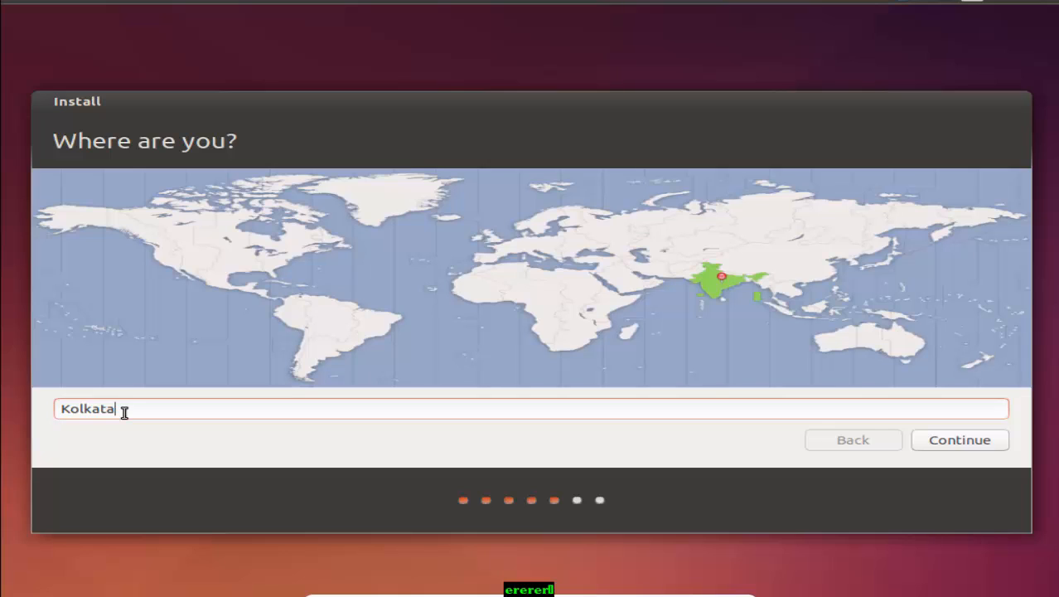
mouse_move(948, 460)
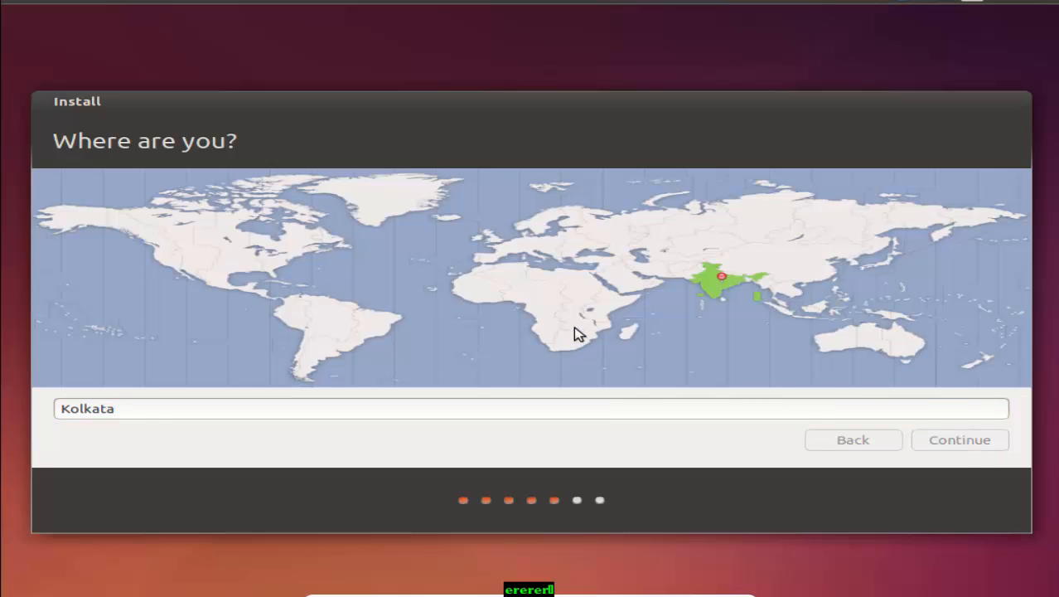
click(958, 439)
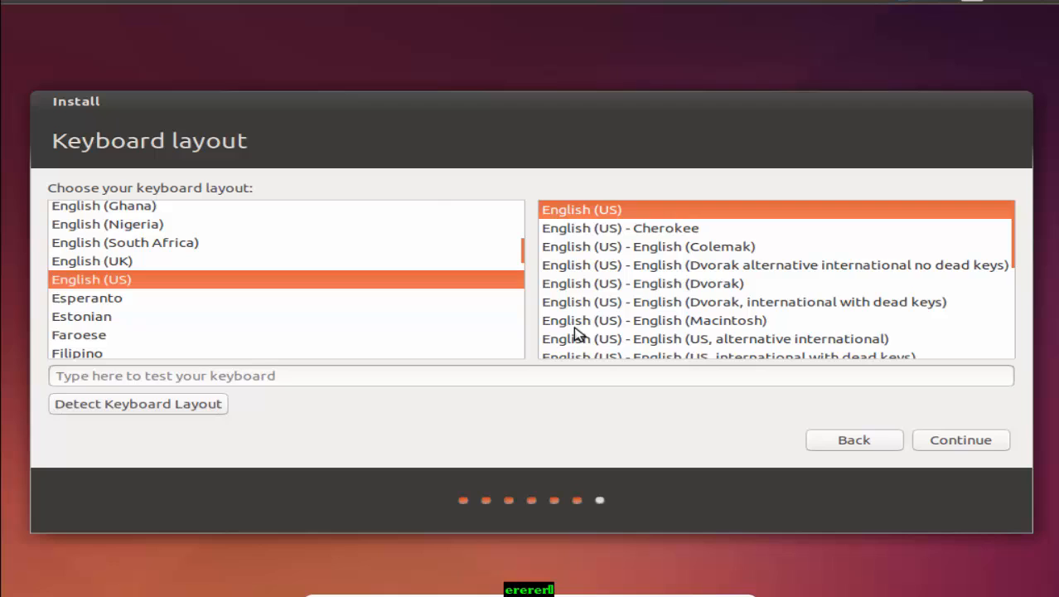
mouse_move(229, 290)
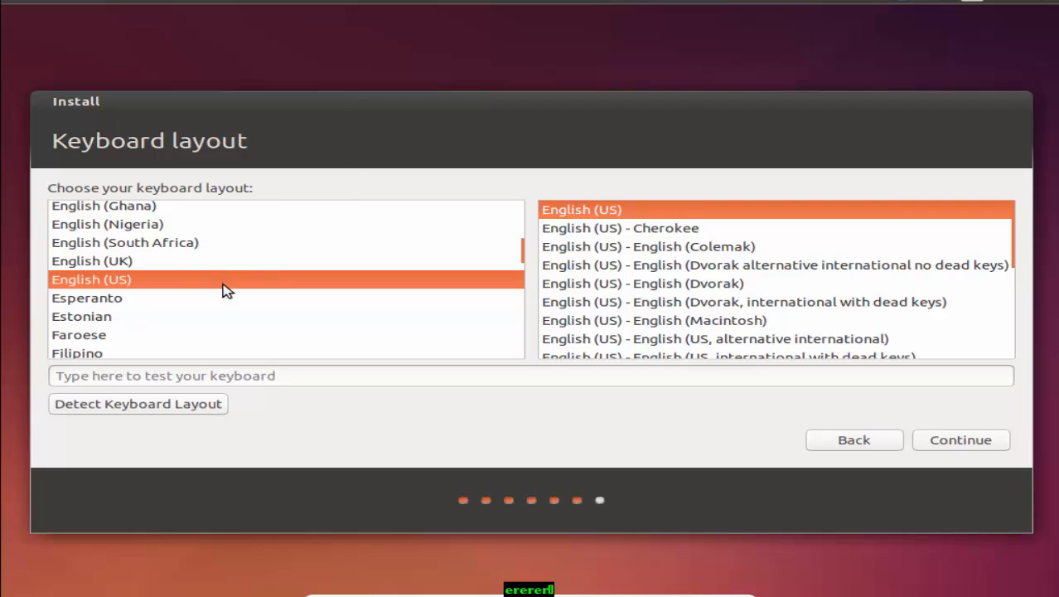
mouse_move(628, 209)
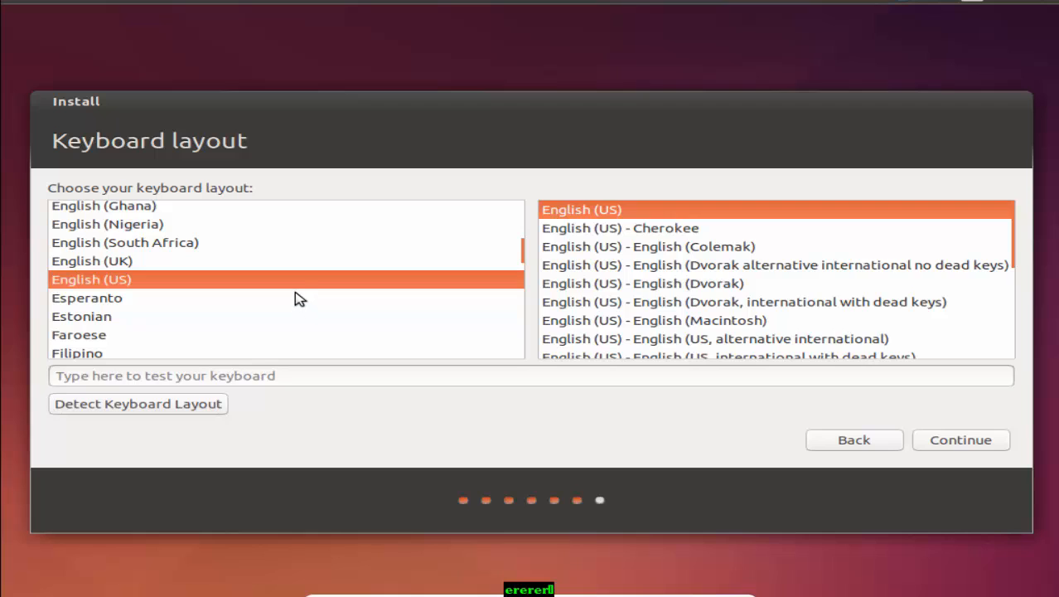
mouse_move(189, 279)
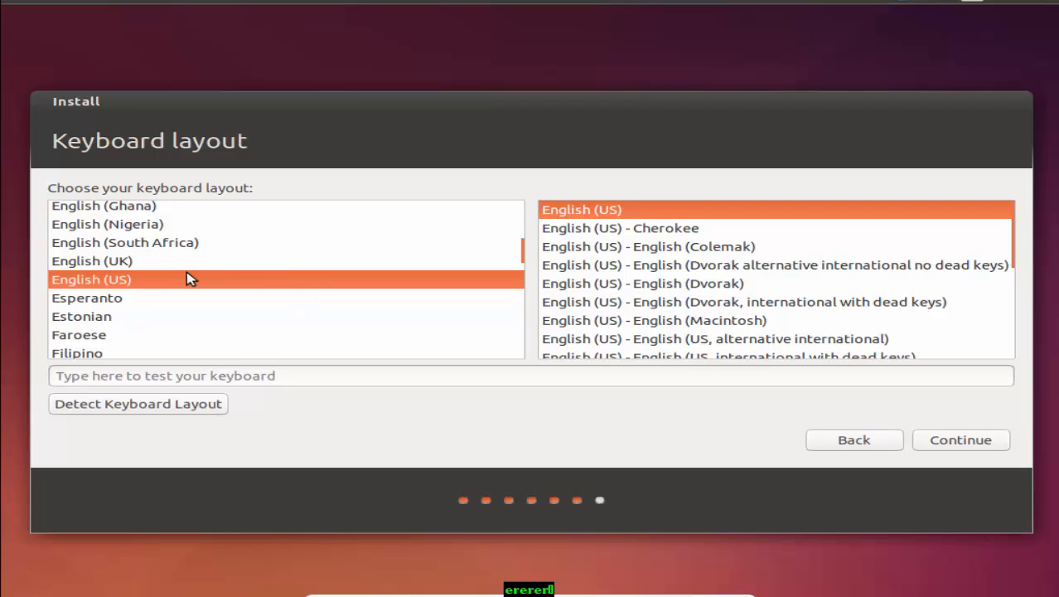
mouse_move(124, 258)
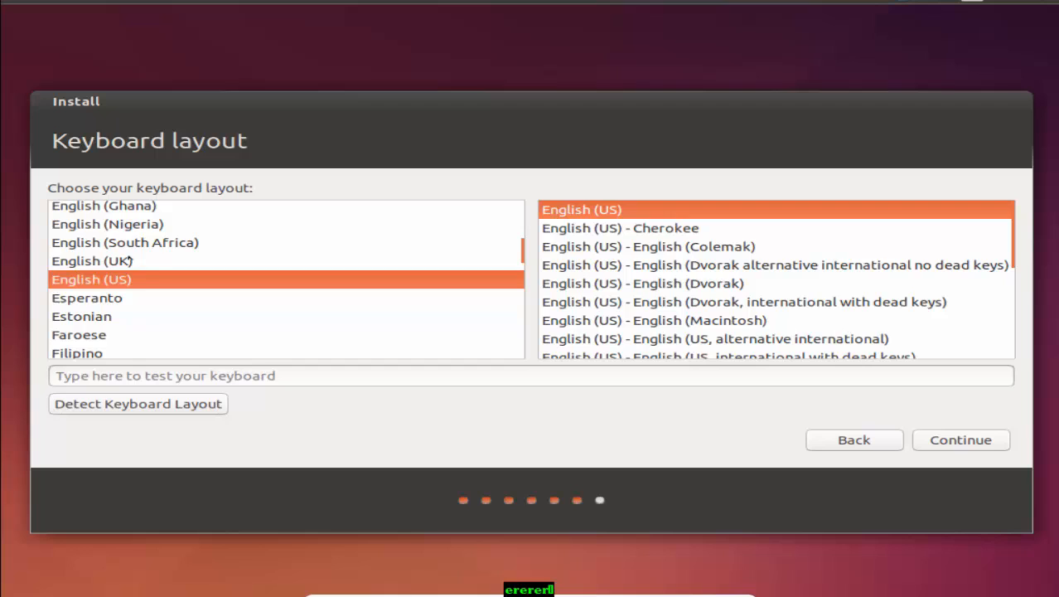
mouse_move(716, 315)
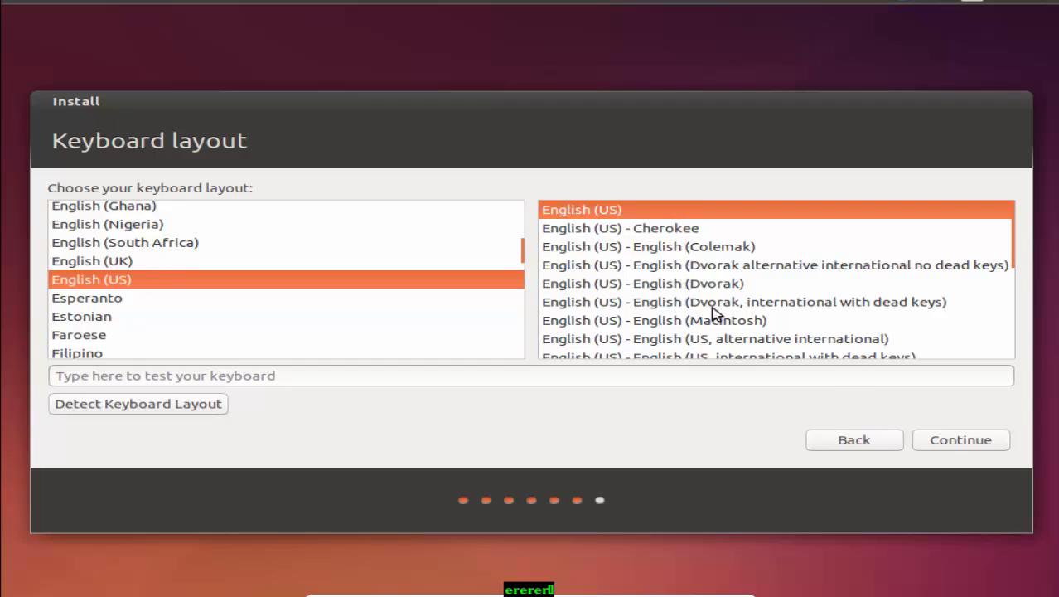
Keep English (US) as the keyboard layout and continue to the 'Who are you?' form.
click(961, 439)
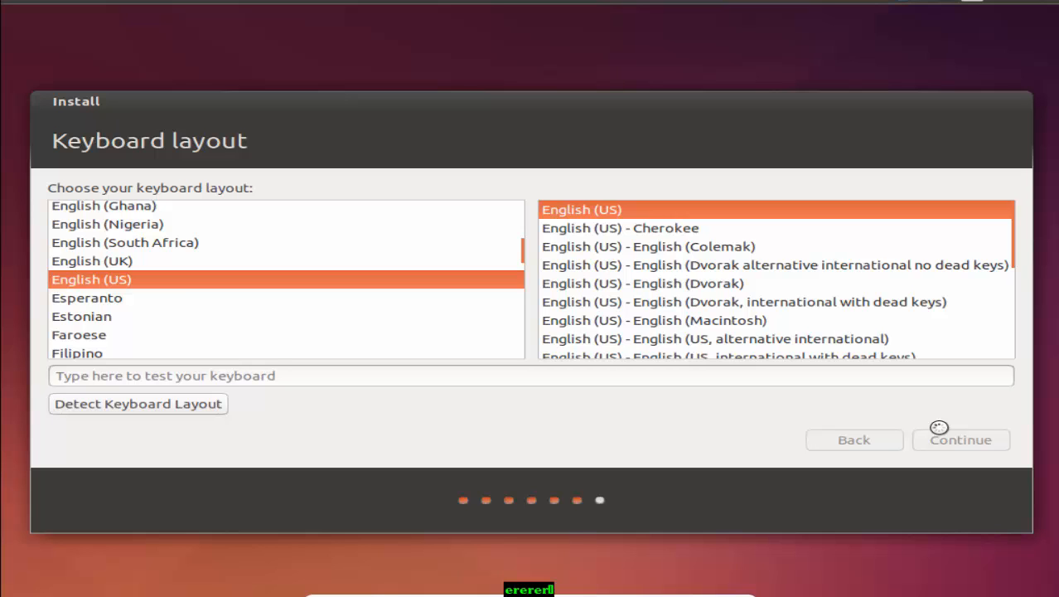
click(961, 439)
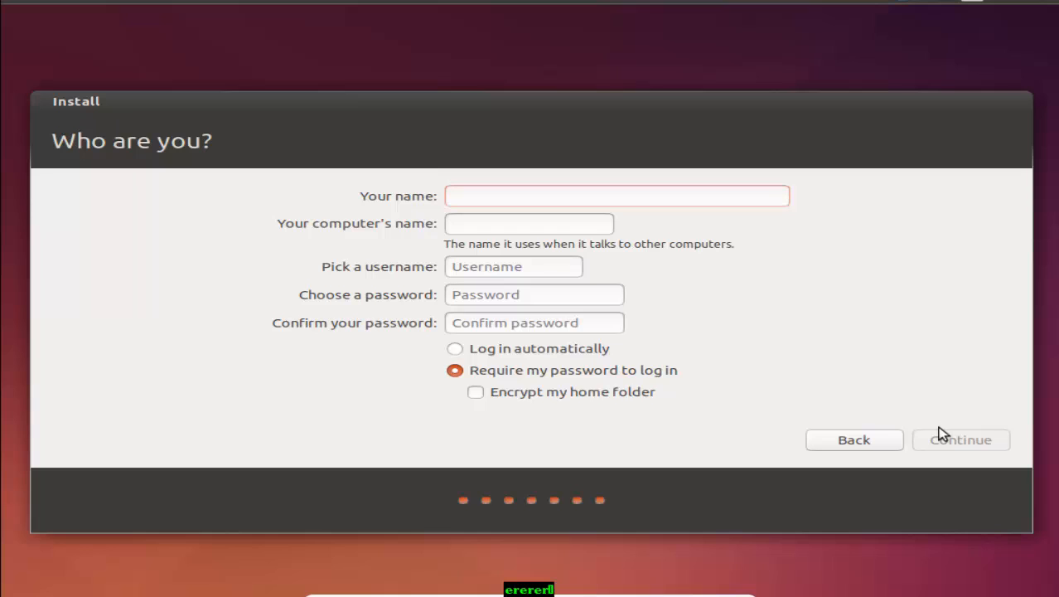
Enter the name jithu, giving computer name jithu-VirtualBox and username jithu.
click(616, 195)
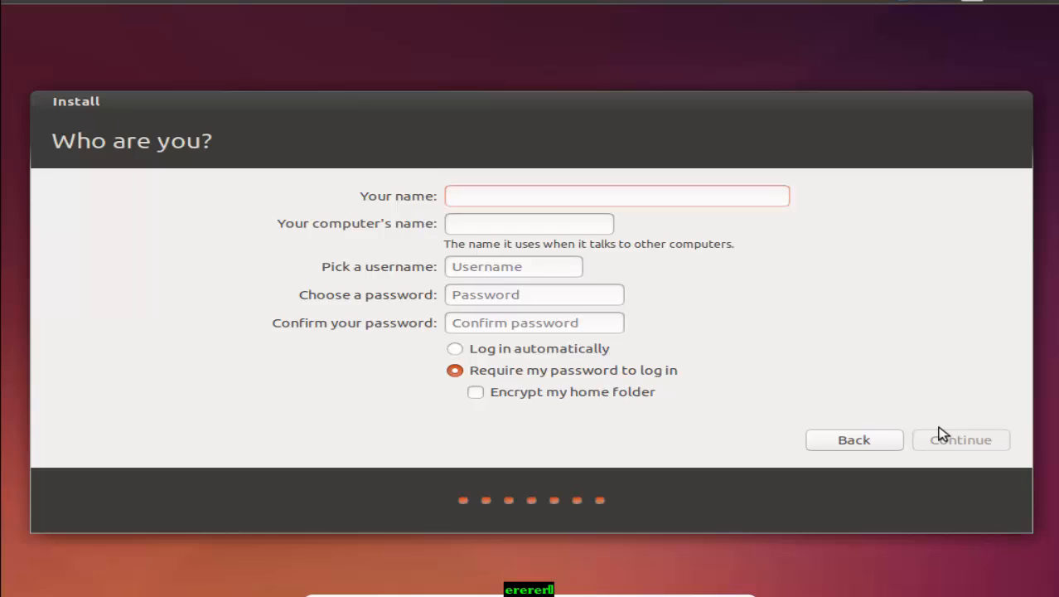
click(617, 196)
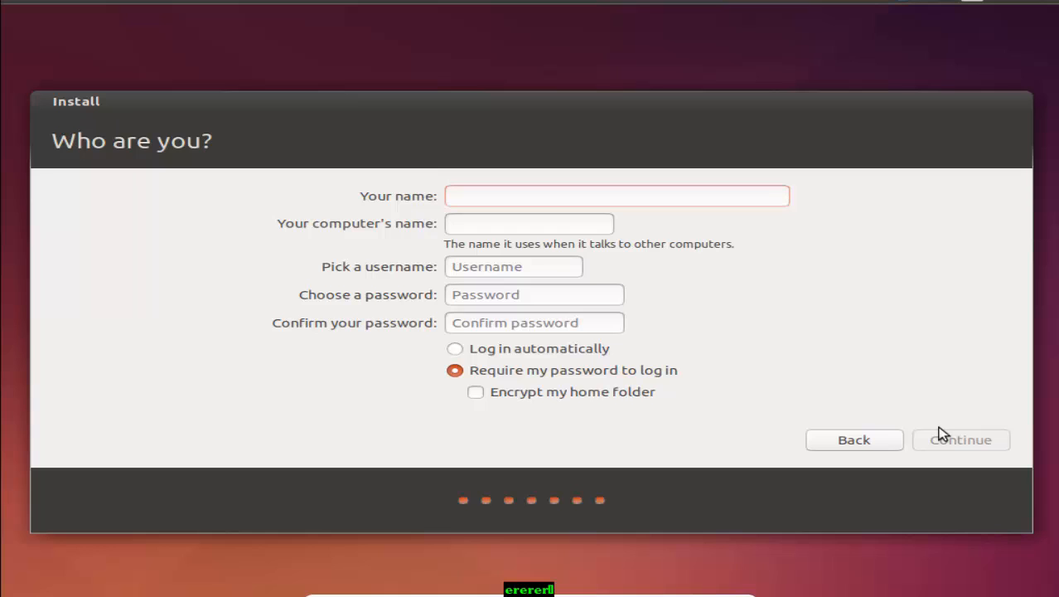
click(616, 195)
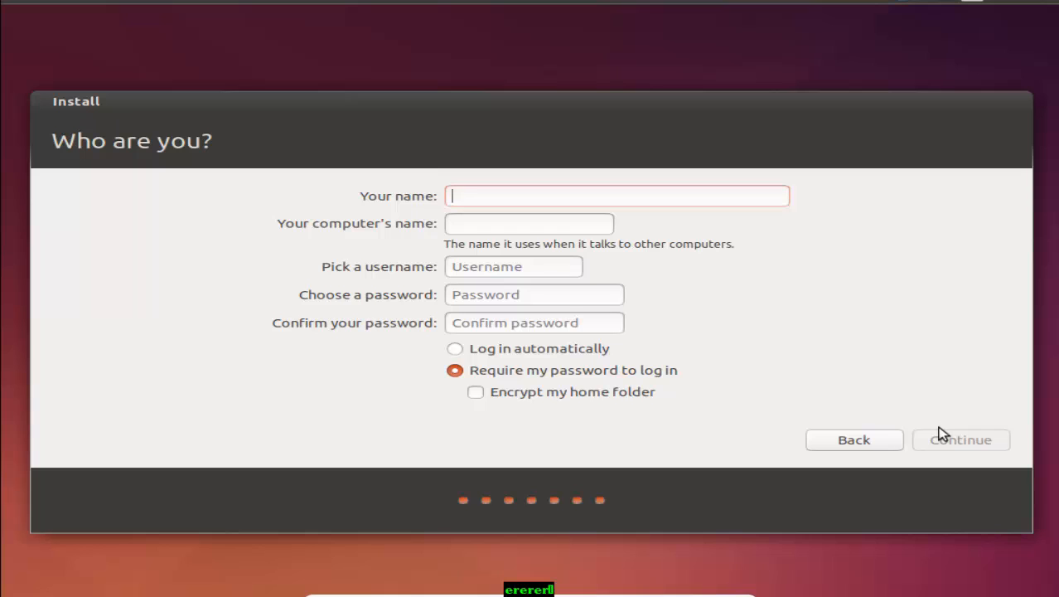
text(jith)
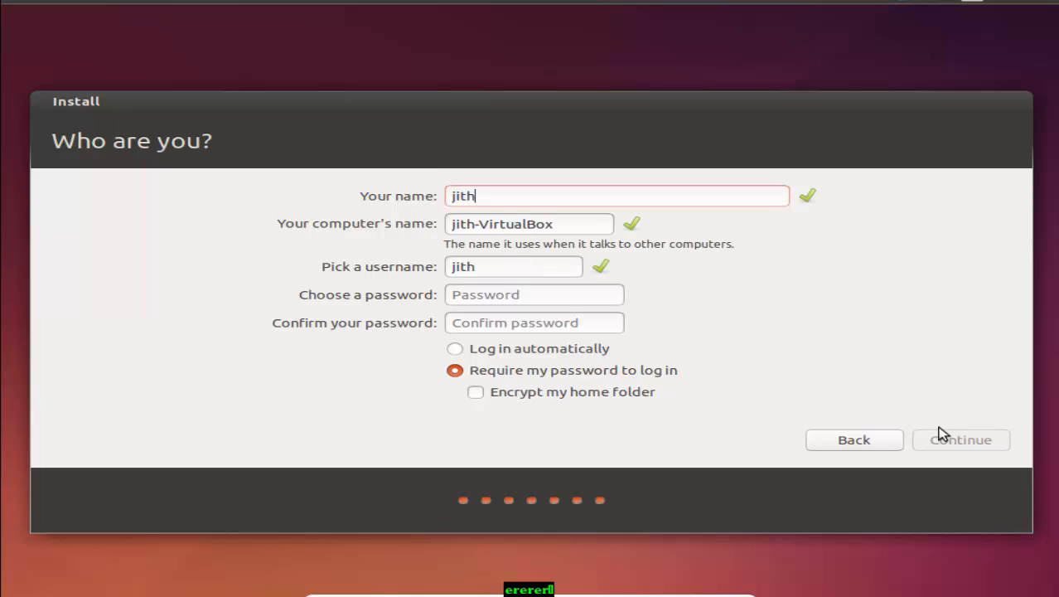
text(u)
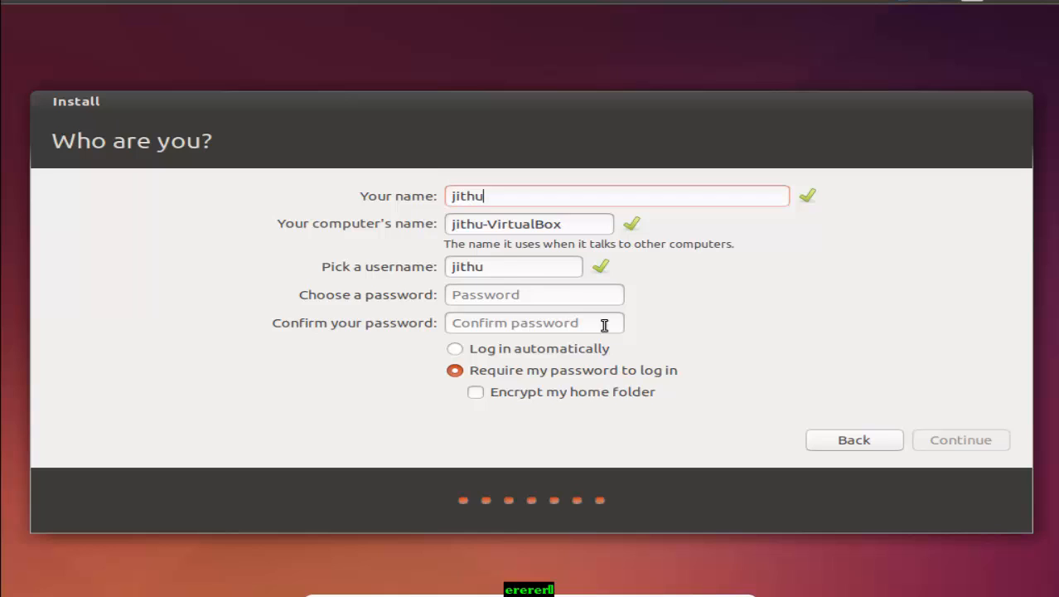
click(514, 266)
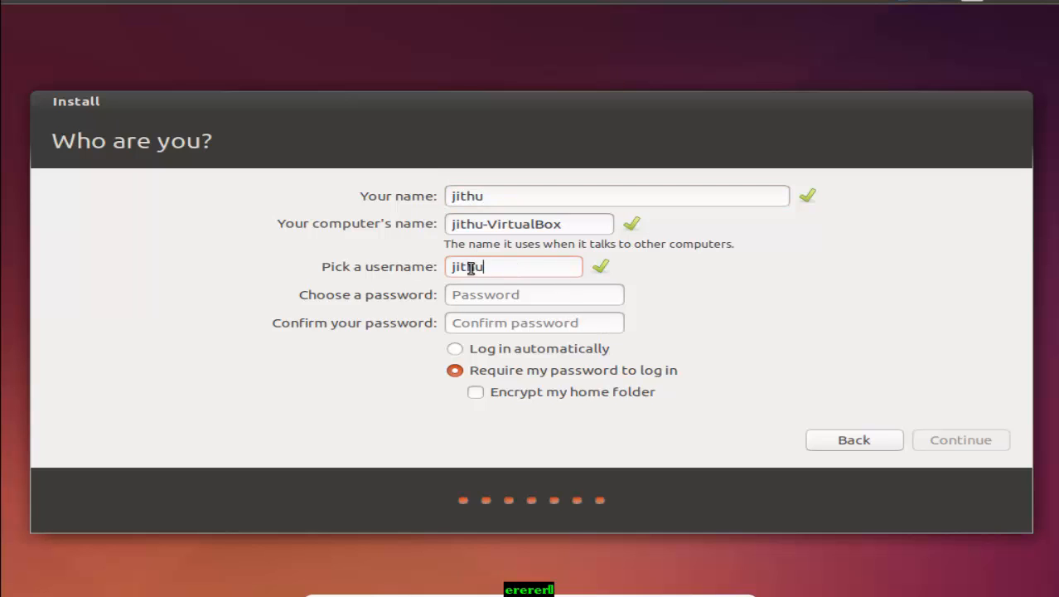
click(616, 195)
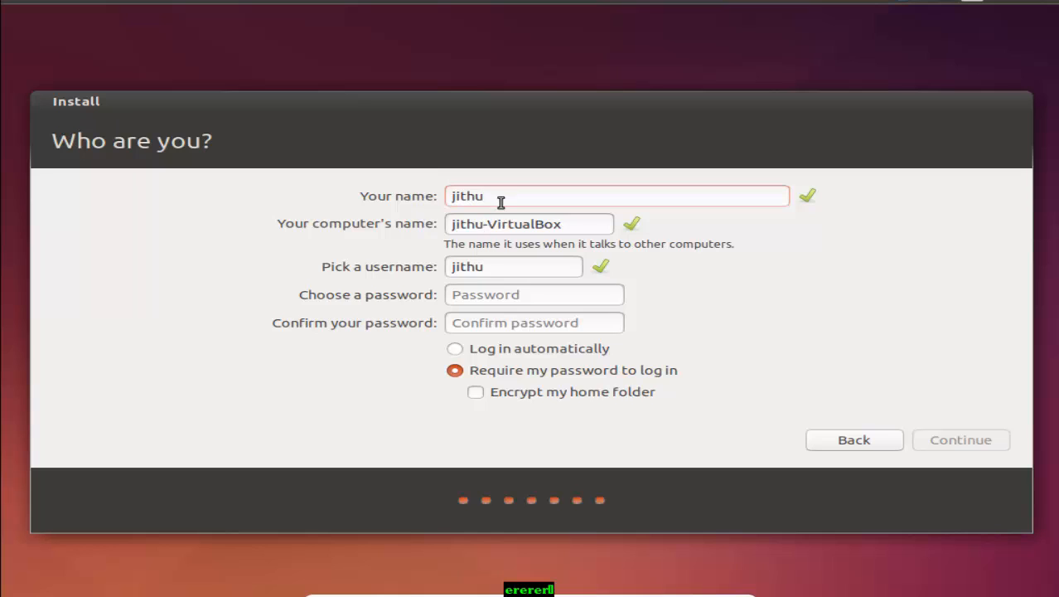
mouse_move(500, 207)
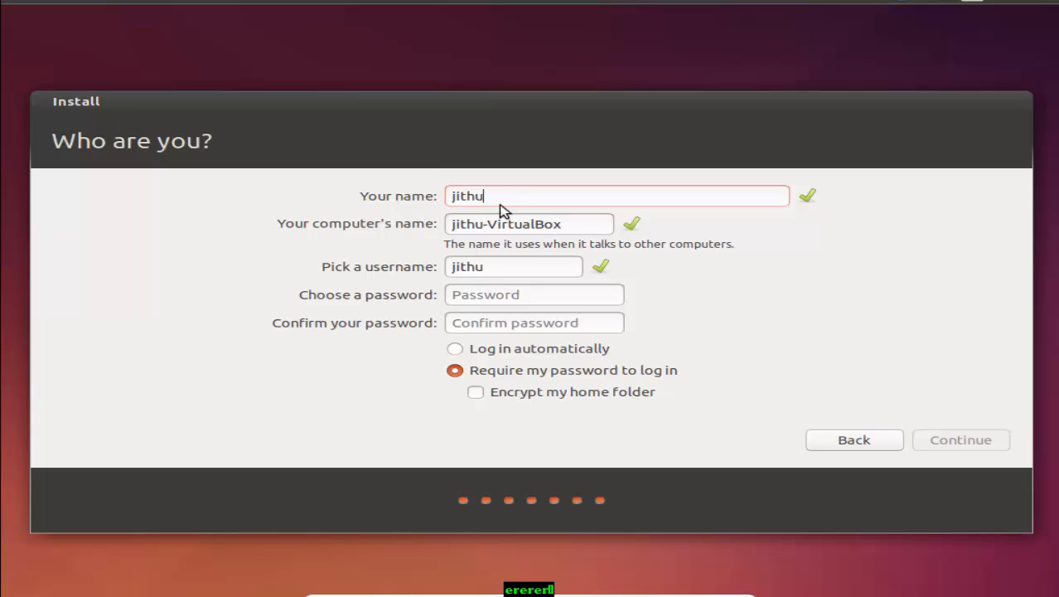
click(533, 295)
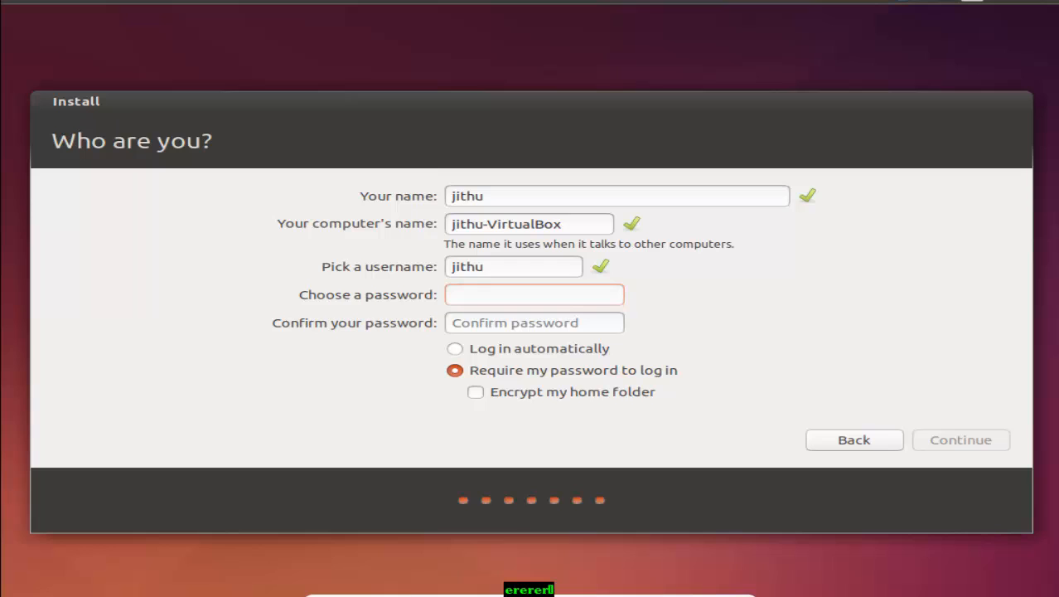
Set and confirm the account password, require it to log in, and continue so file copying begins.
text(password)
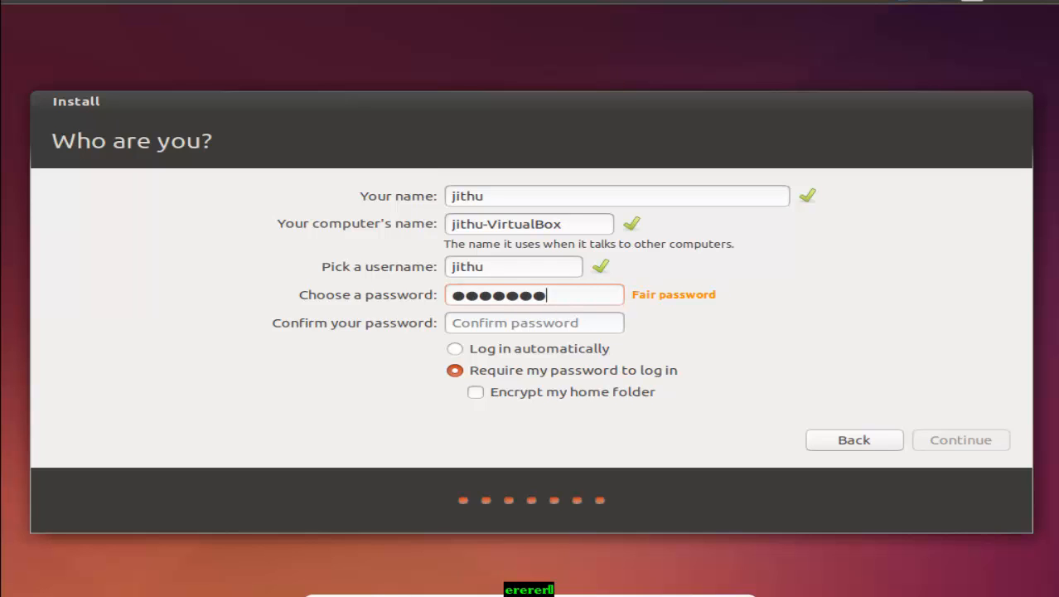
click(533, 321)
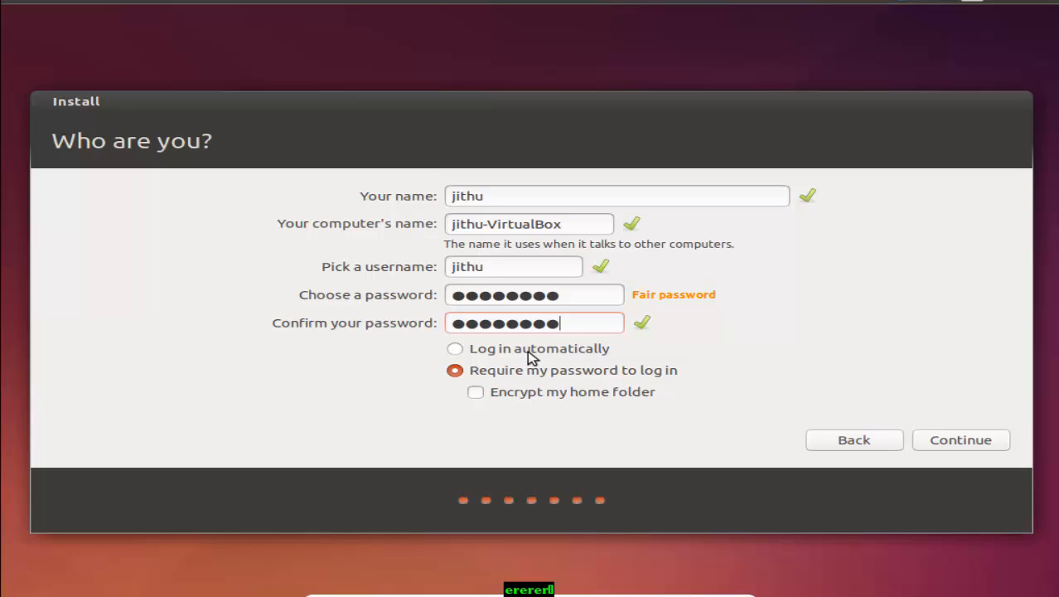
click(454, 348)
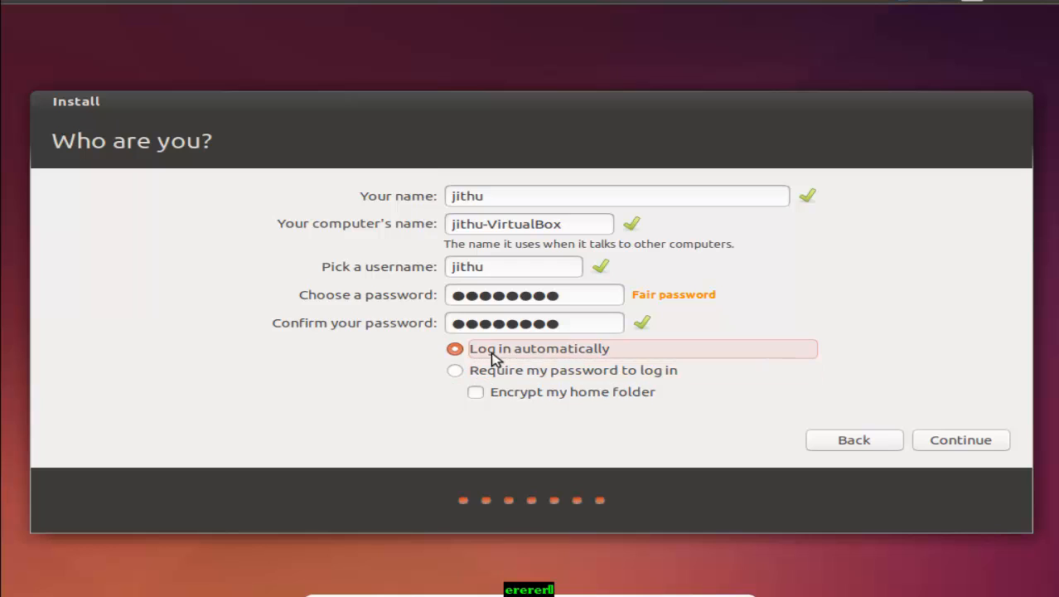
click(454, 369)
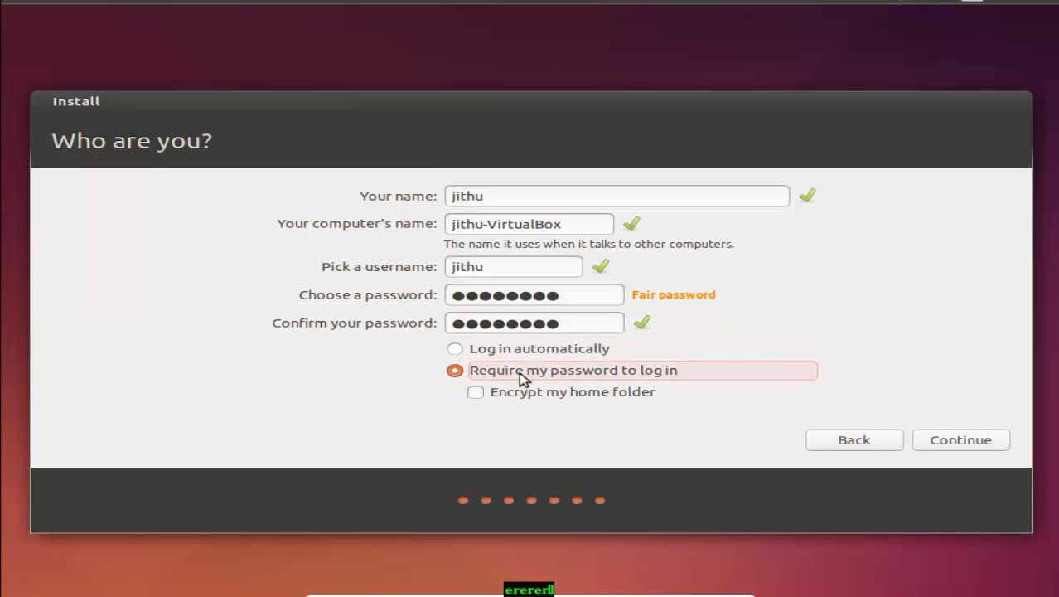
mouse_move(648, 379)
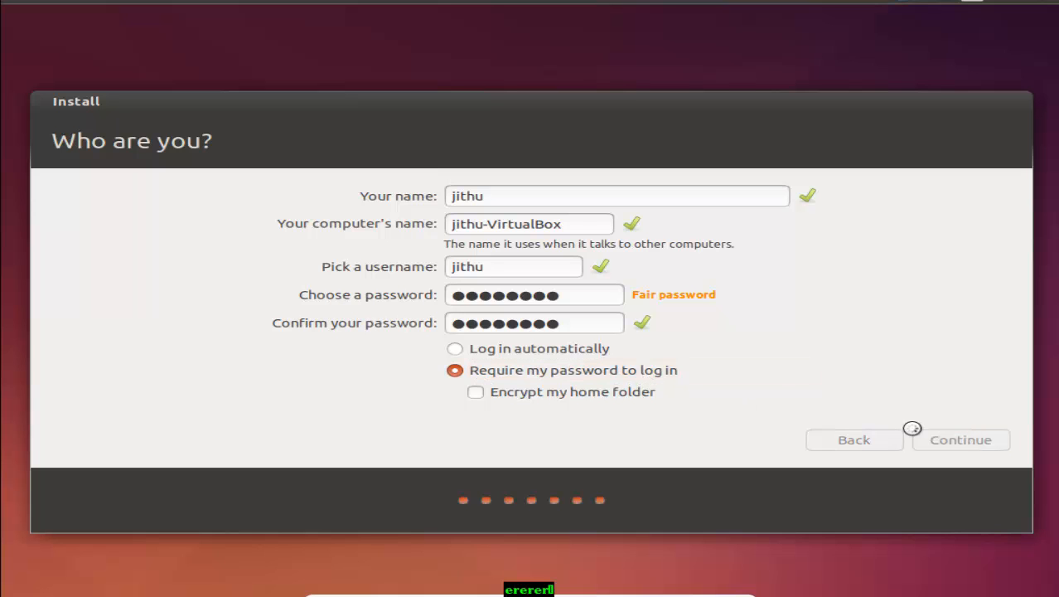
mouse_move(618, 385)
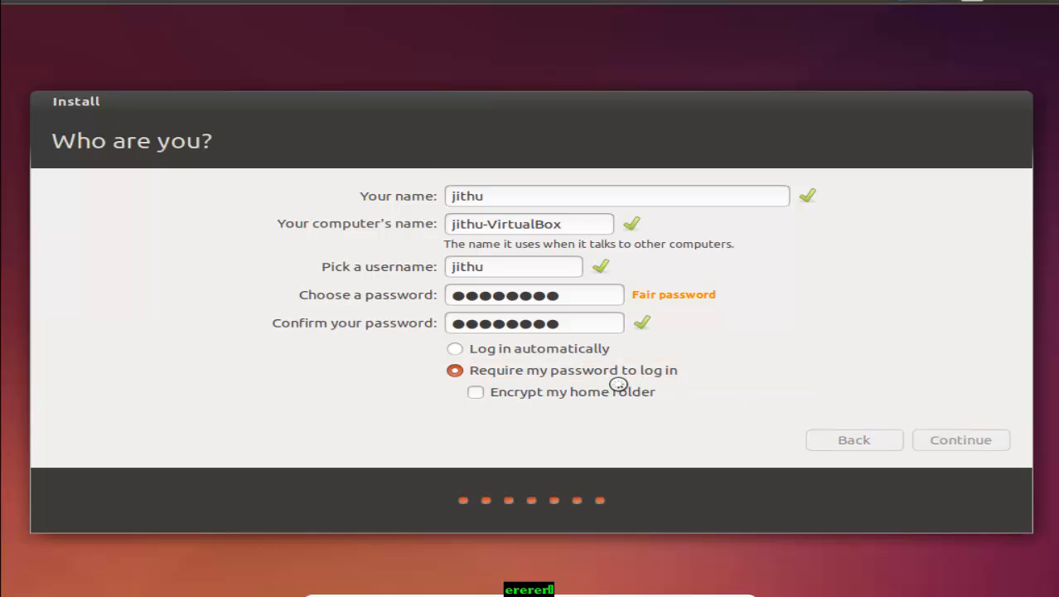
click(958, 439)
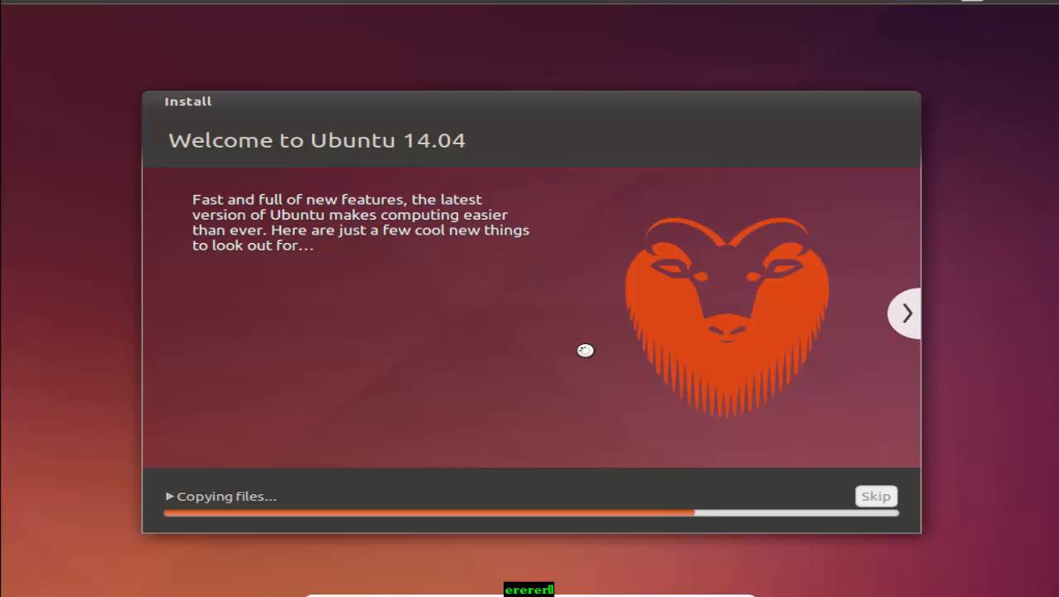
mouse_move(572, 447)
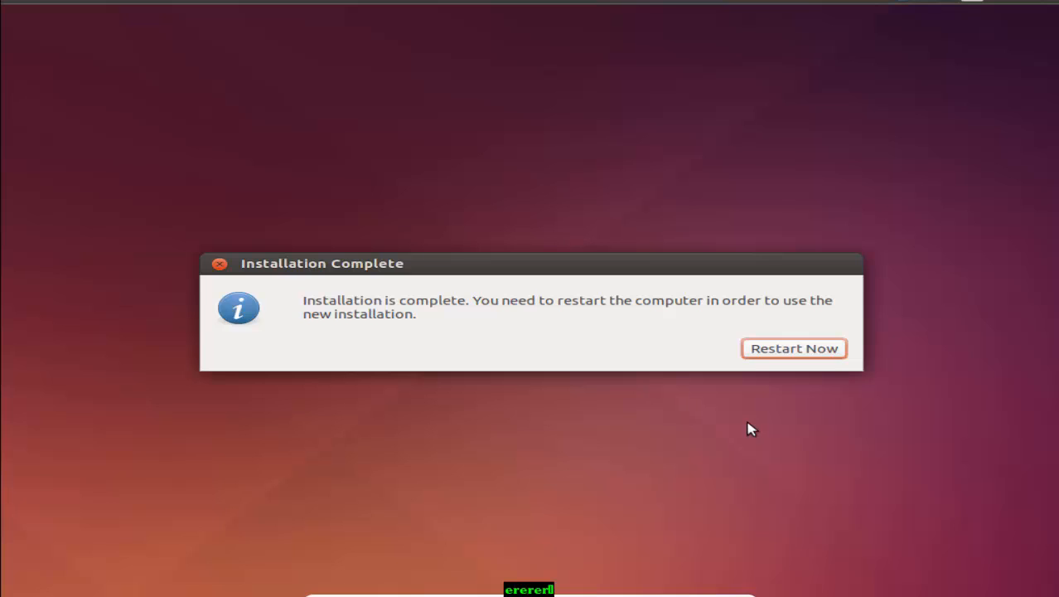
mouse_move(762, 348)
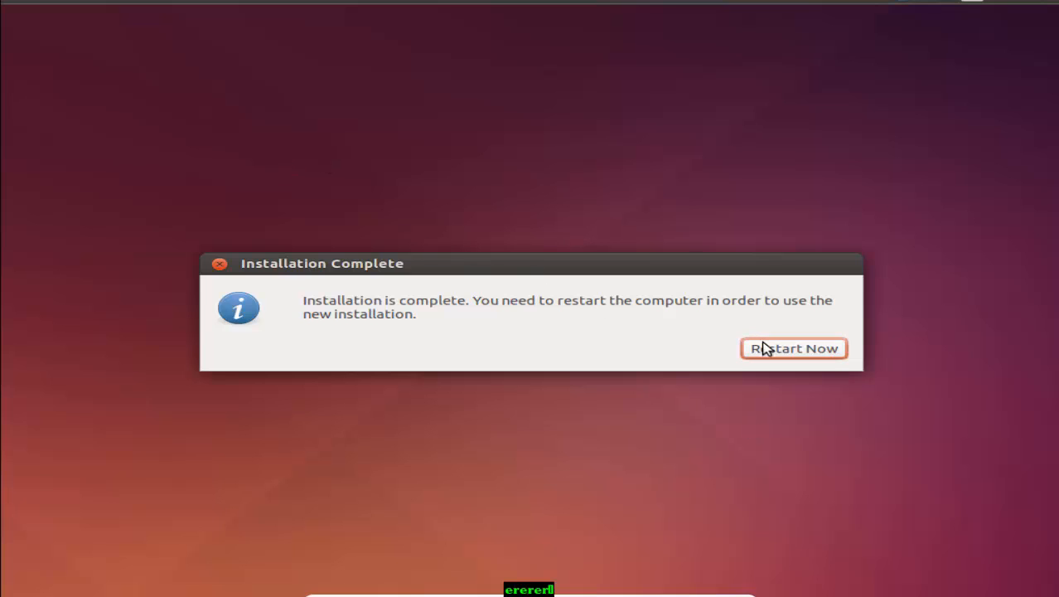
Restart Now from the Installation Complete dialog to boot the new Ubuntu 14.04.
click(793, 348)
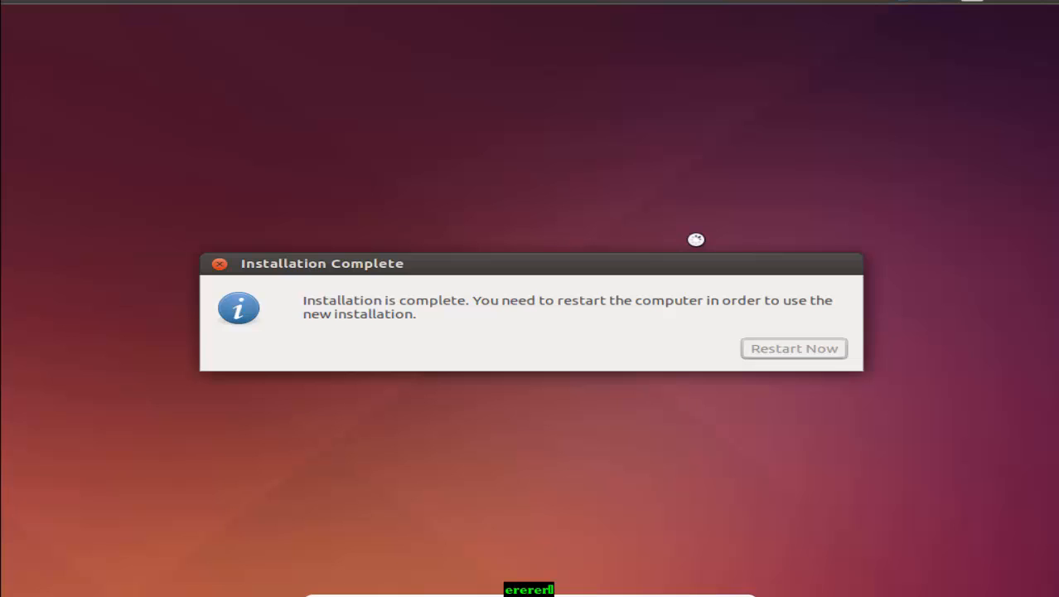
click(792, 348)
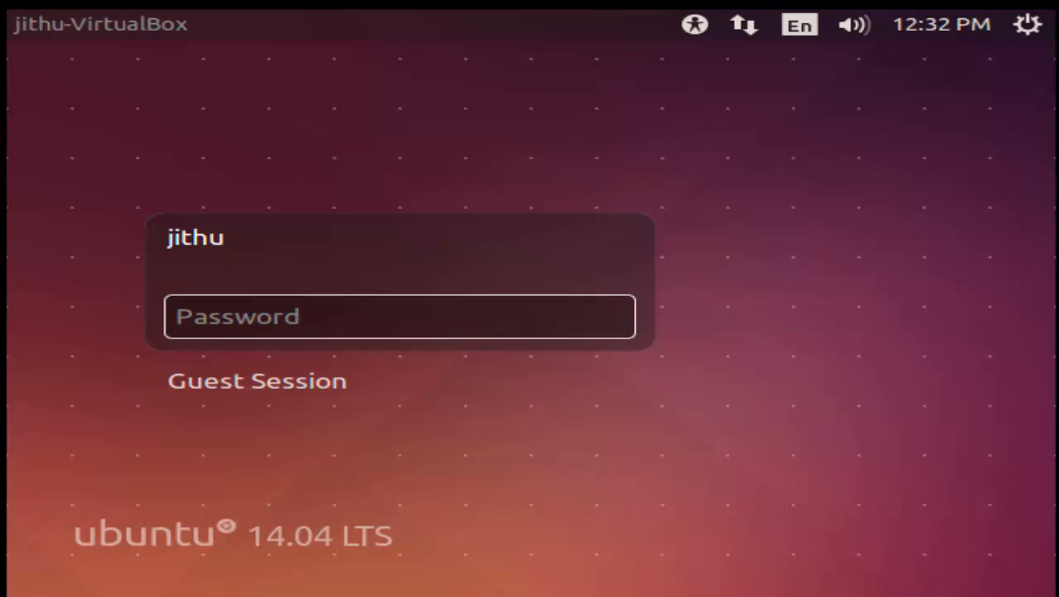
Log in as jithu with the account password at the LightDM screen.
text(***)
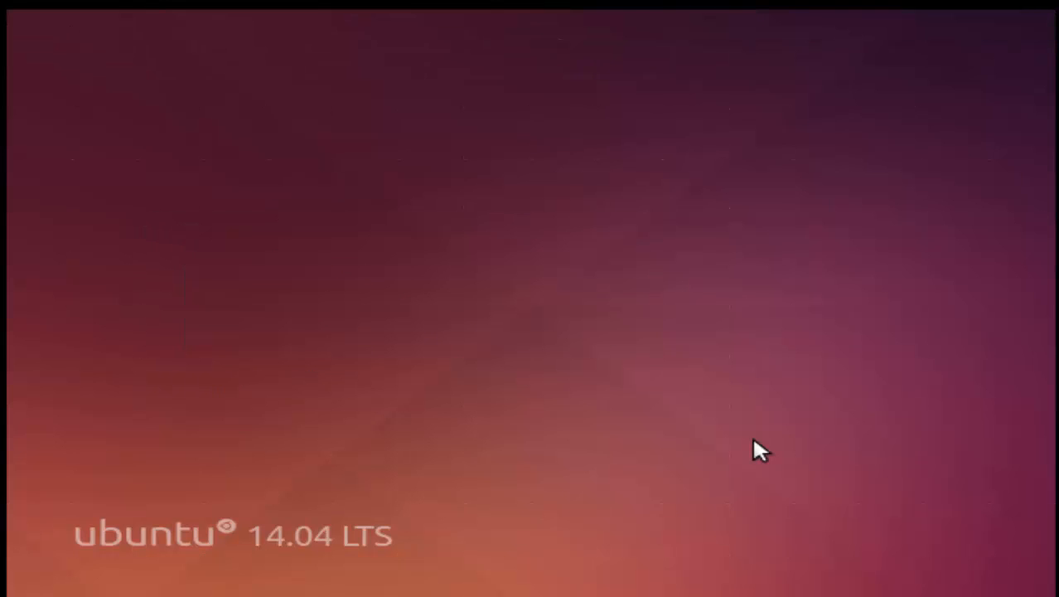
mouse_move(604, 404)
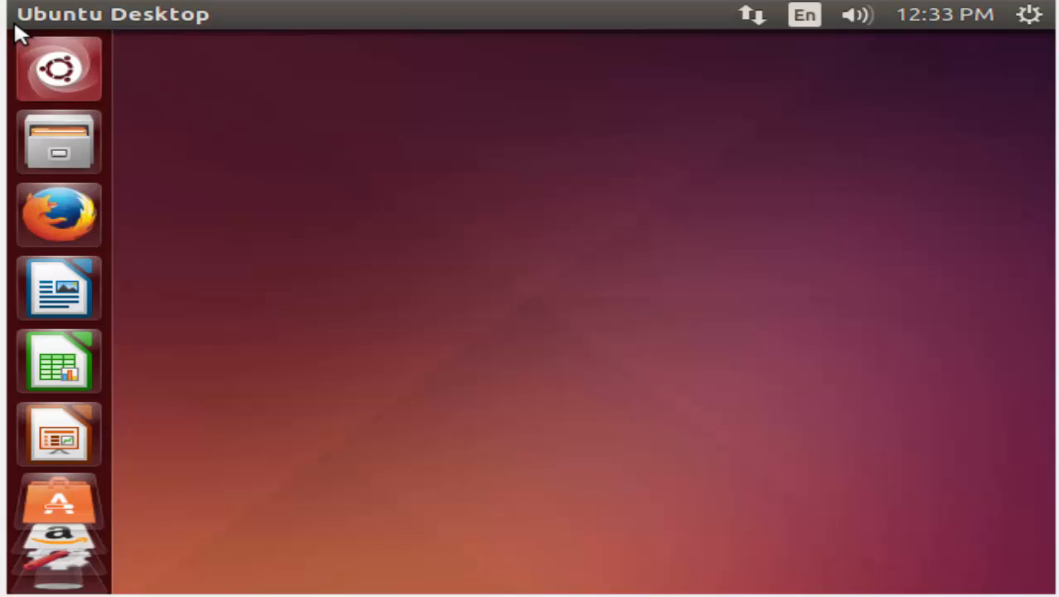
mouse_move(153, 13)
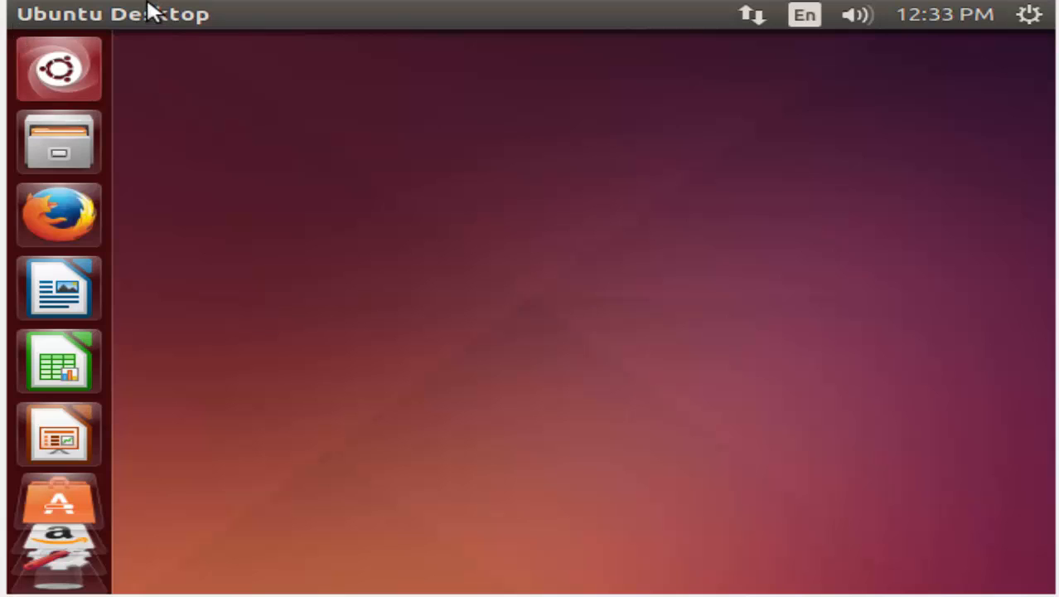
mouse_move(394, 177)
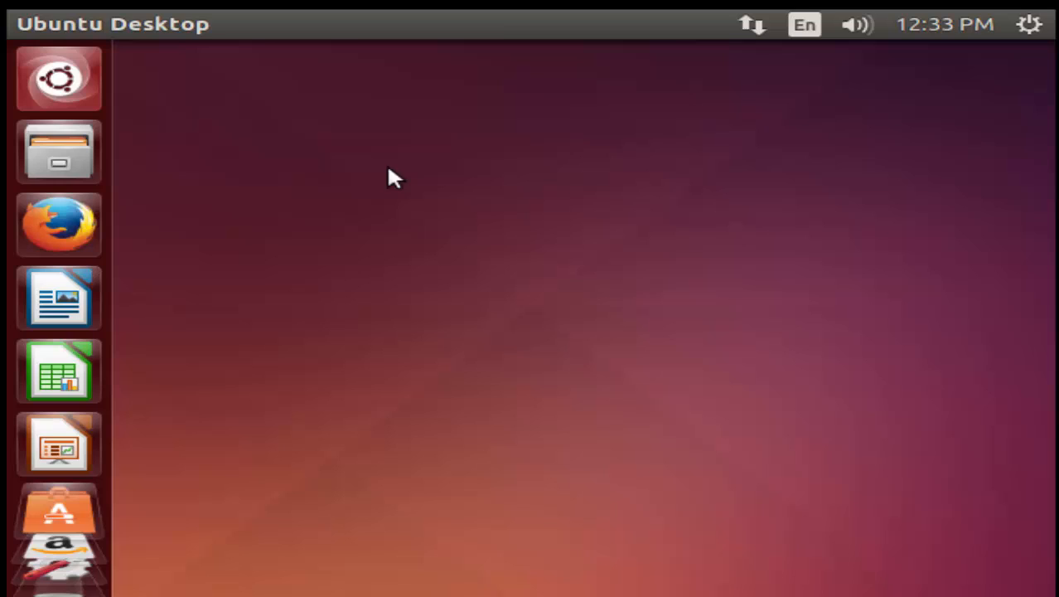
mouse_move(908, 248)
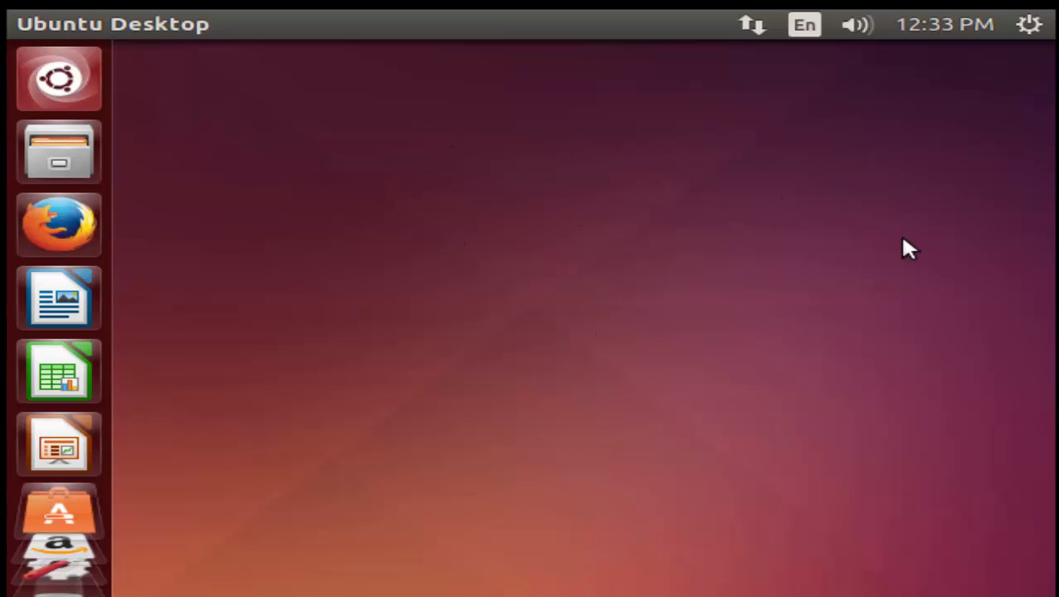
mouse_move(478, 166)
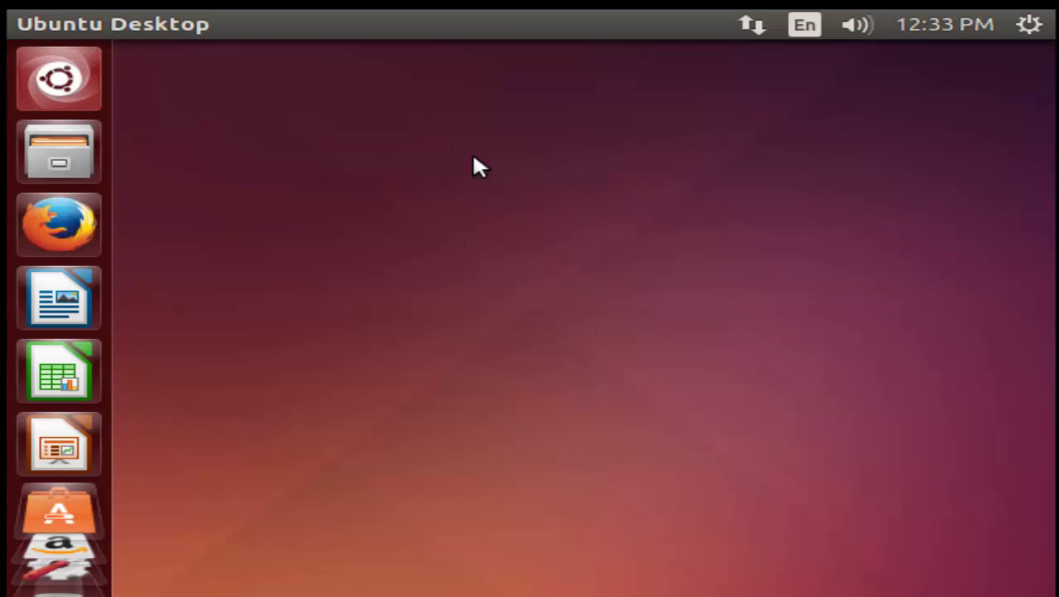
mouse_move(493, 164)
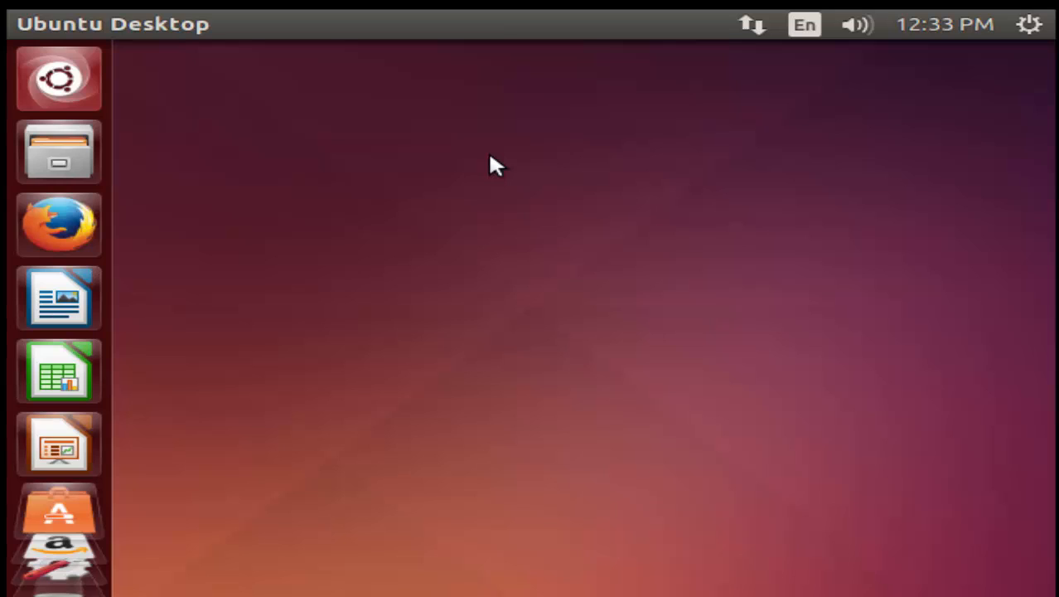
mouse_move(406, 162)
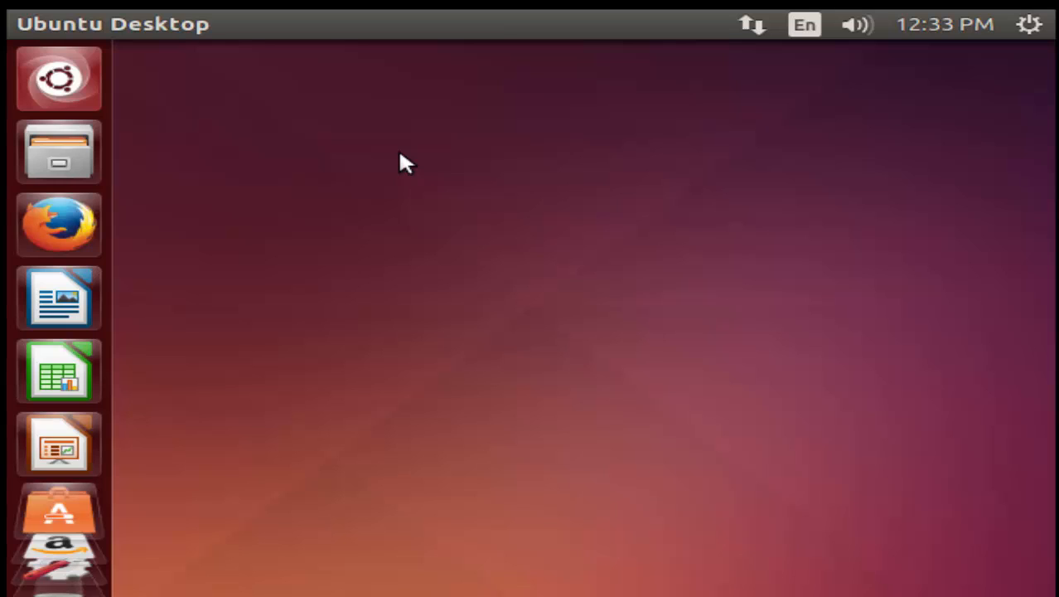
mouse_move(371, 174)
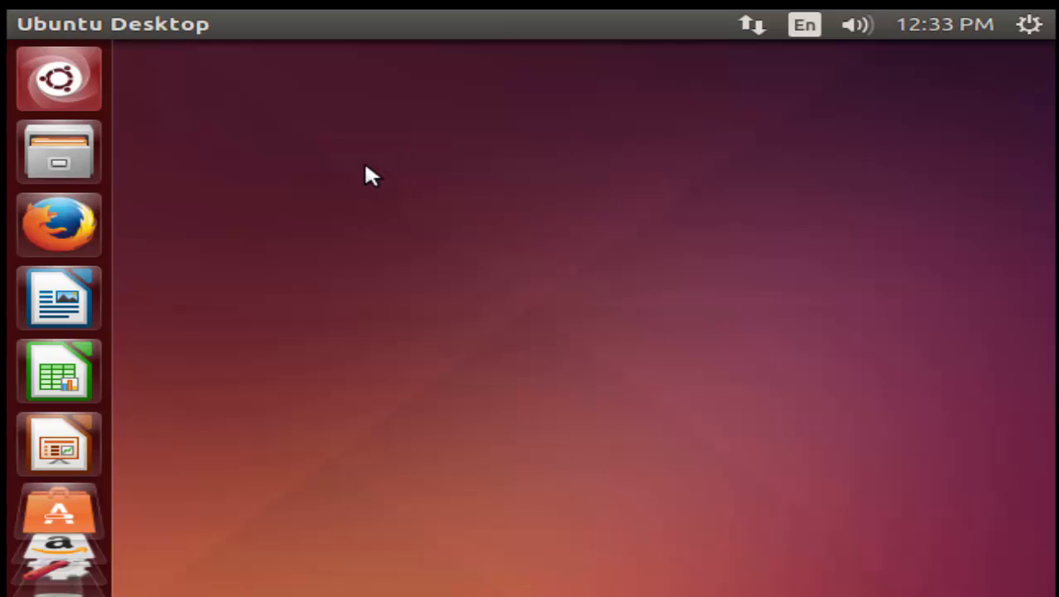
mouse_move(372, 184)
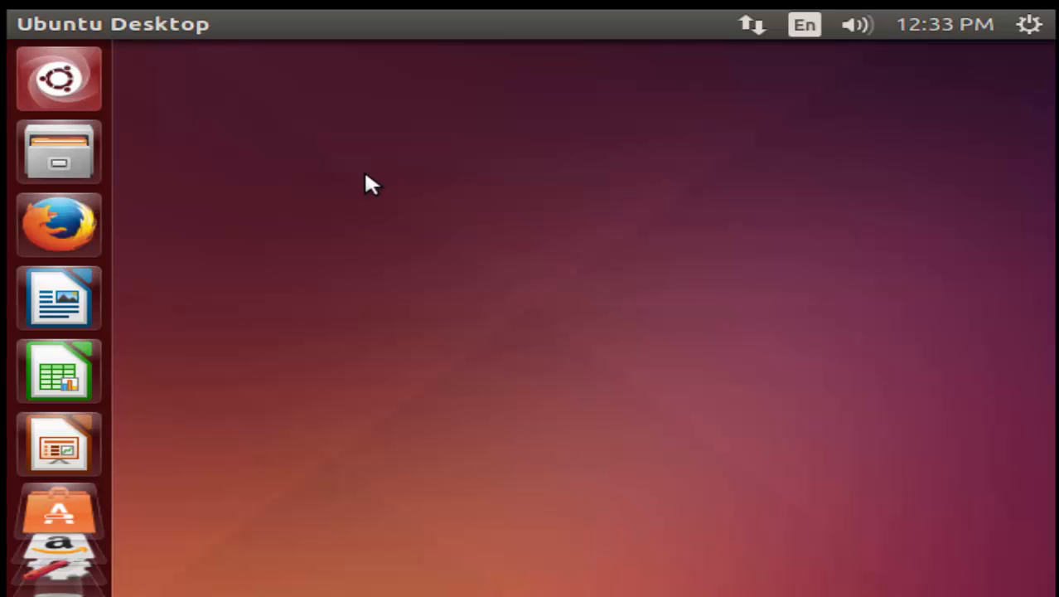
mouse_move(372, 199)
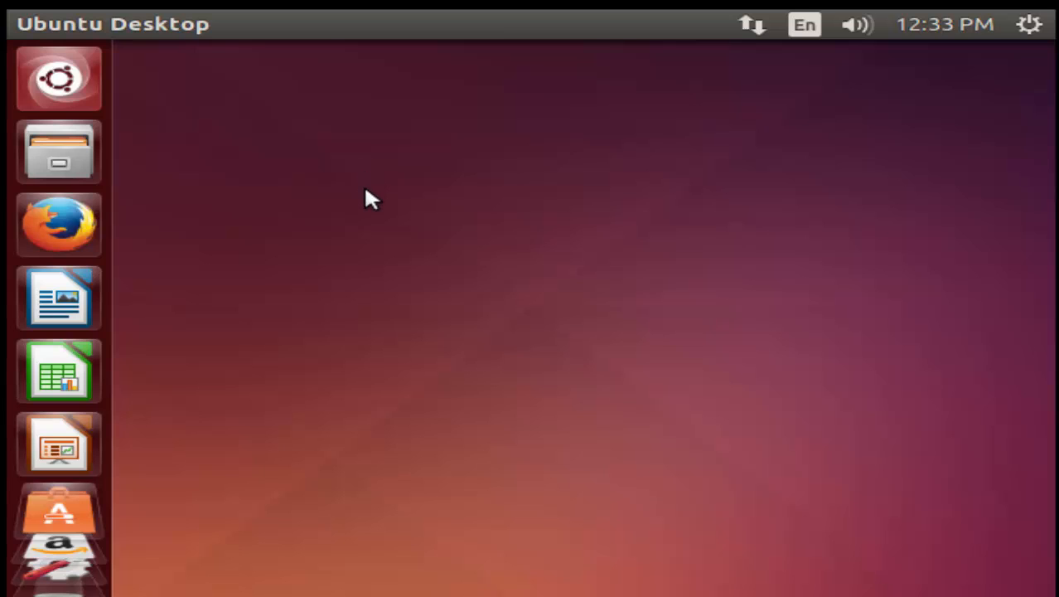
mouse_move(379, 197)
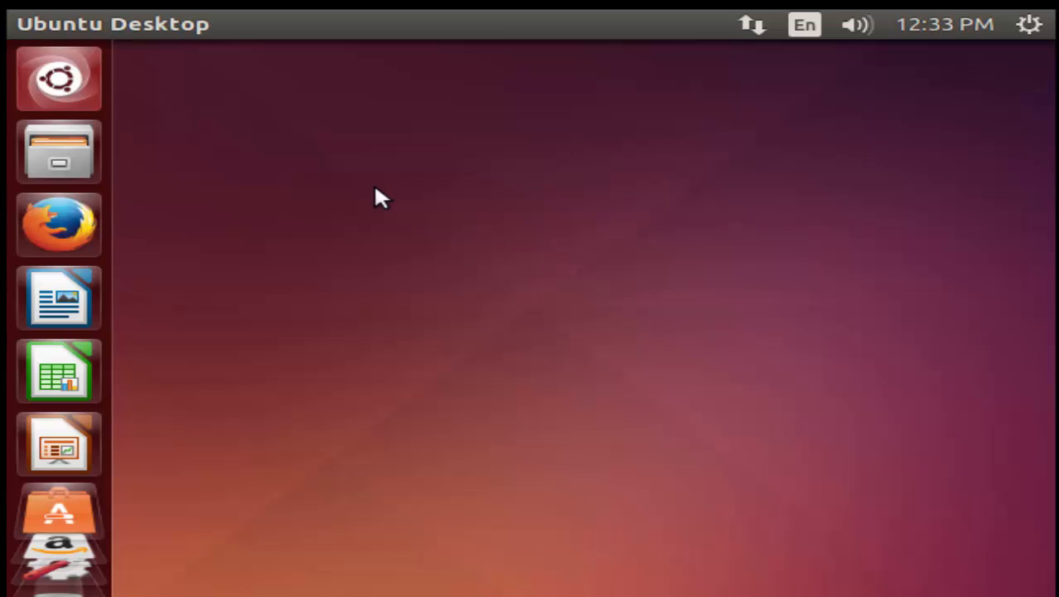
mouse_move(371, 199)
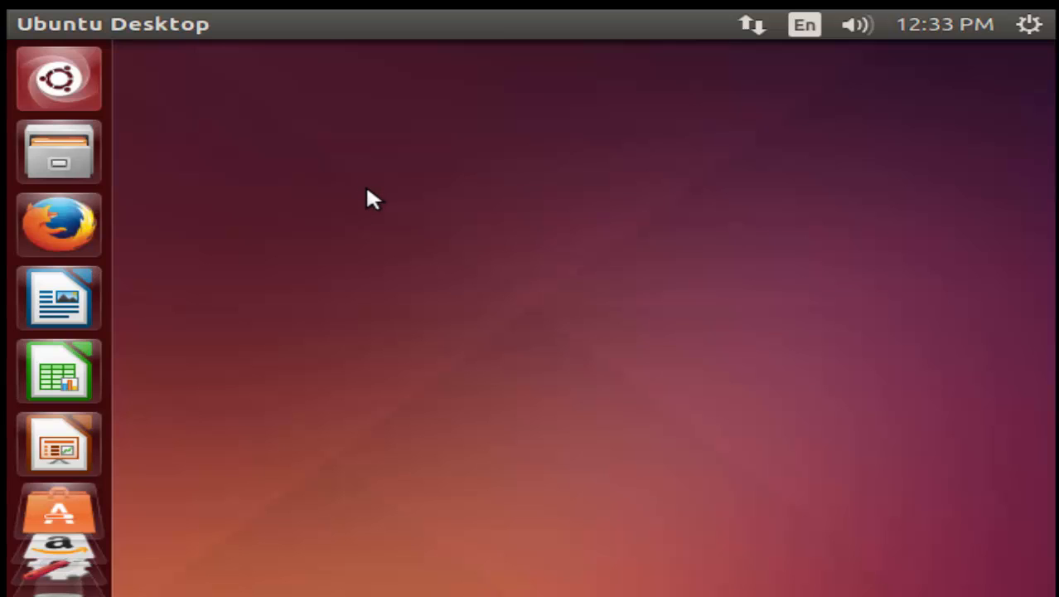